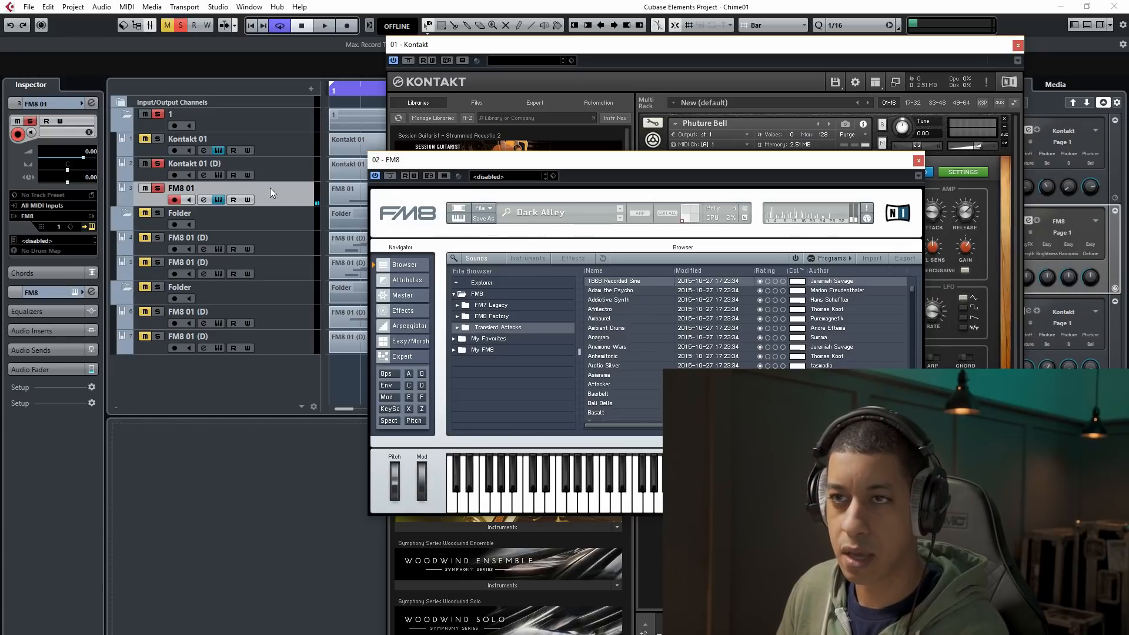
Step: Close the Kontakt and FM8 plugin windows to return to the Project window
click(200, 164)
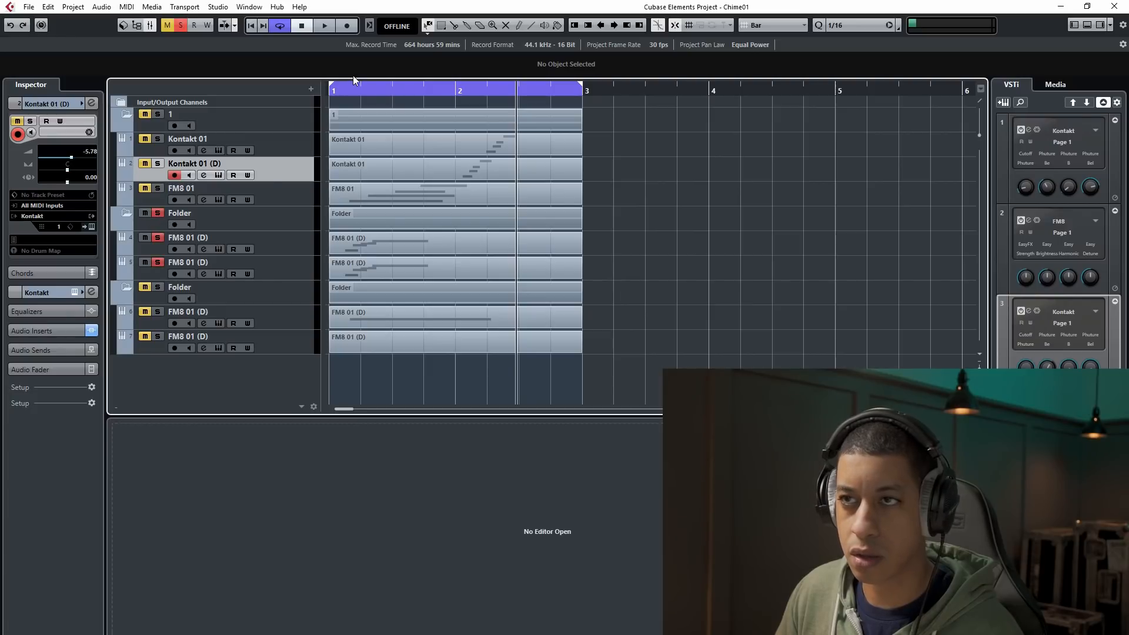
Step: Unsolo the first FM8 01 (D) pair and solo the pair under the second Folder
click(325, 25)
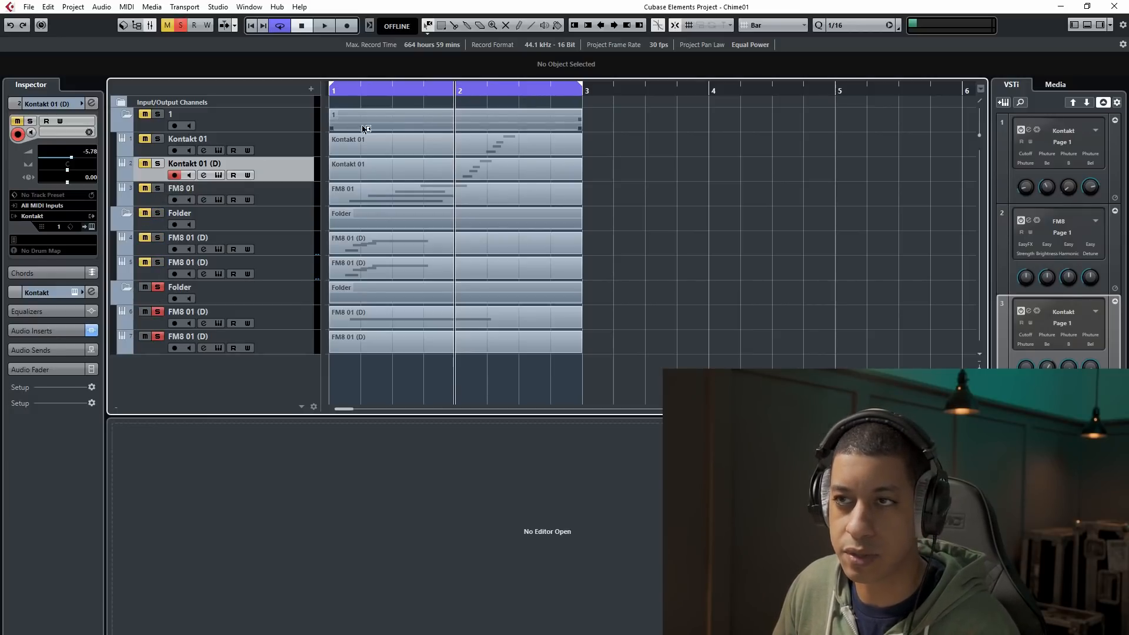
click(324, 26)
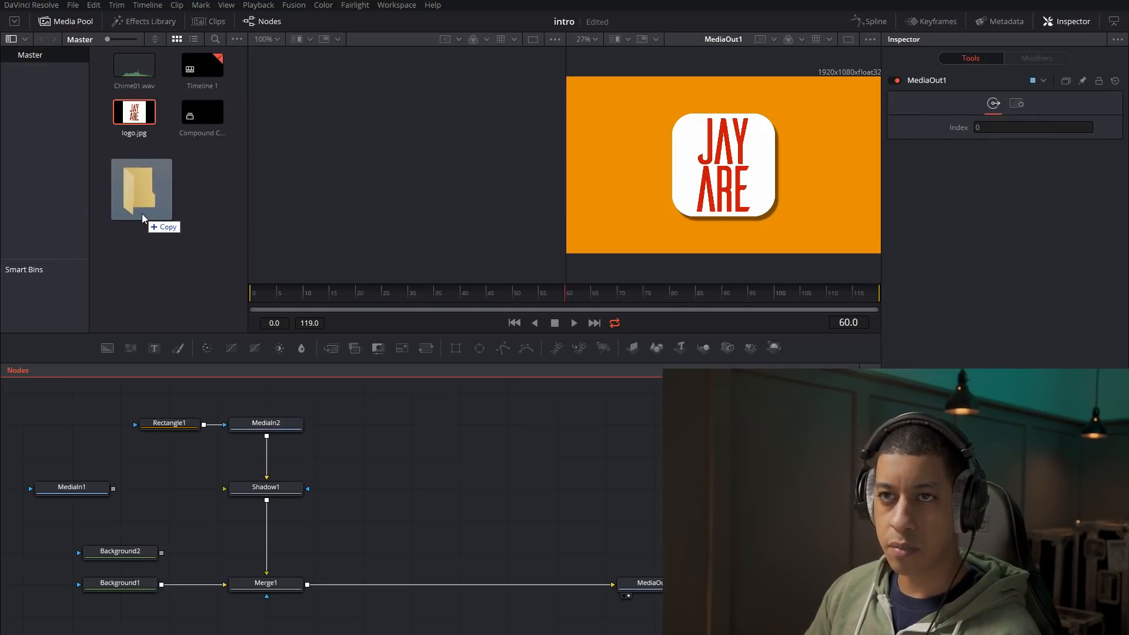
Step: Create an icons bin of ten social-media PNGs in the Media Pool and open it
double_click(141, 188)
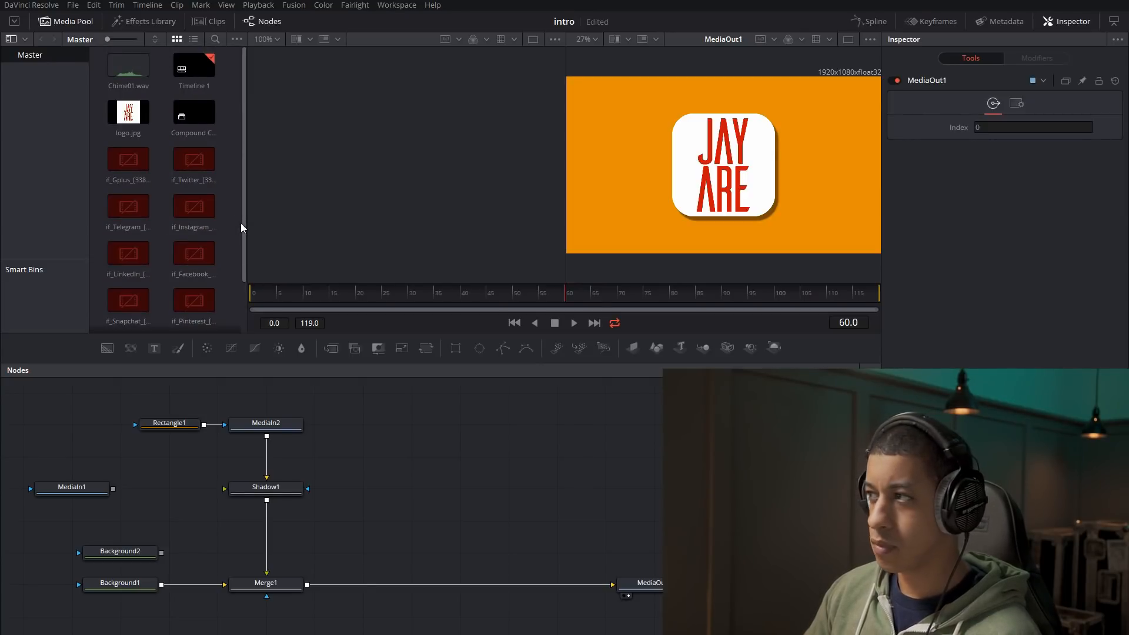
click(193, 159)
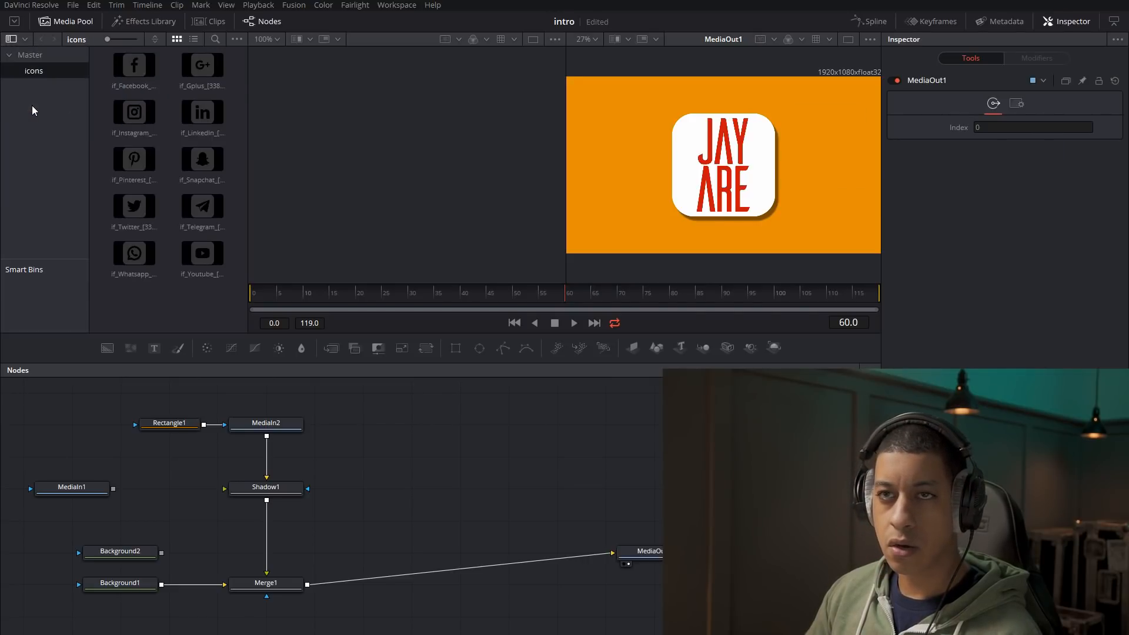
click(134, 65)
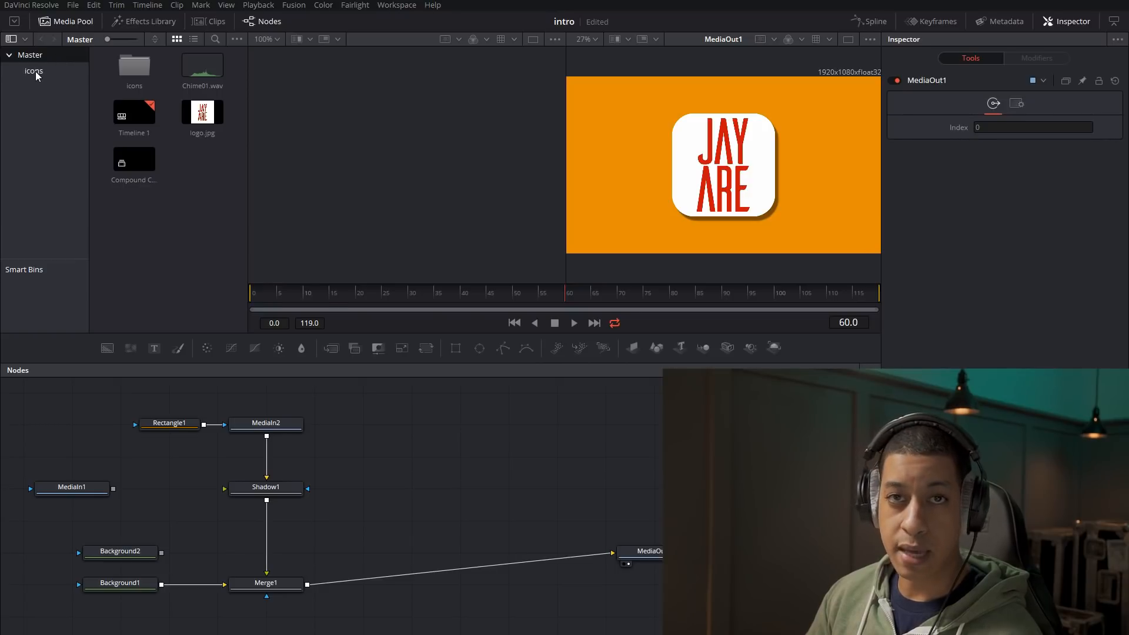
double_click(33, 71)
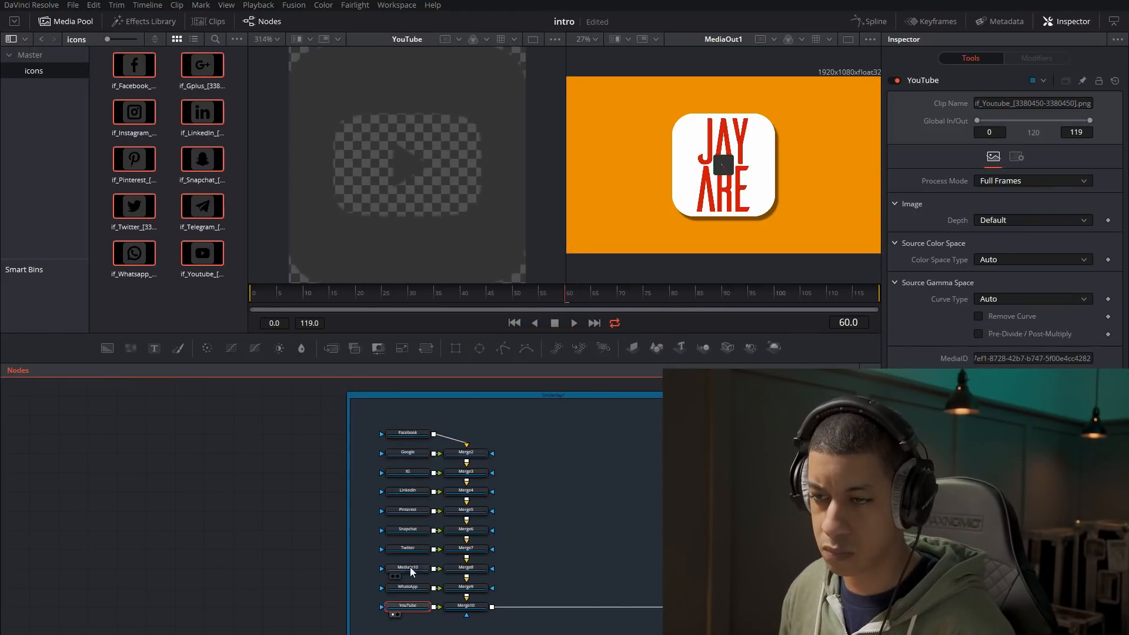
Step: Chain the icon clips through merge nodes and preview the Telegram icon's MediaIn10 node
click(407, 568)
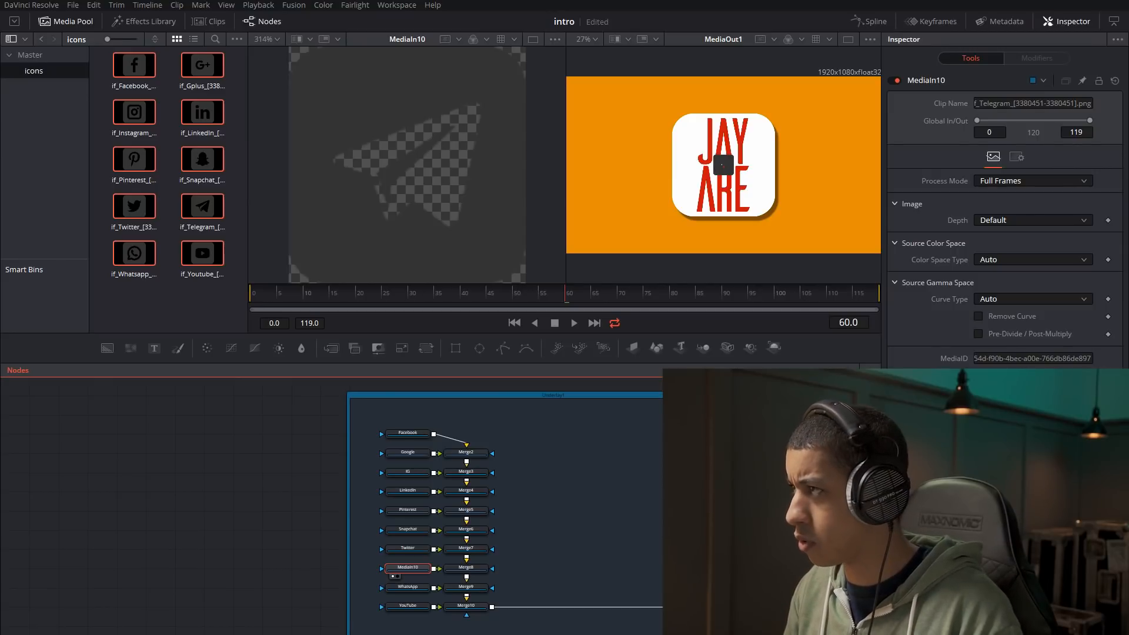
click(466, 452)
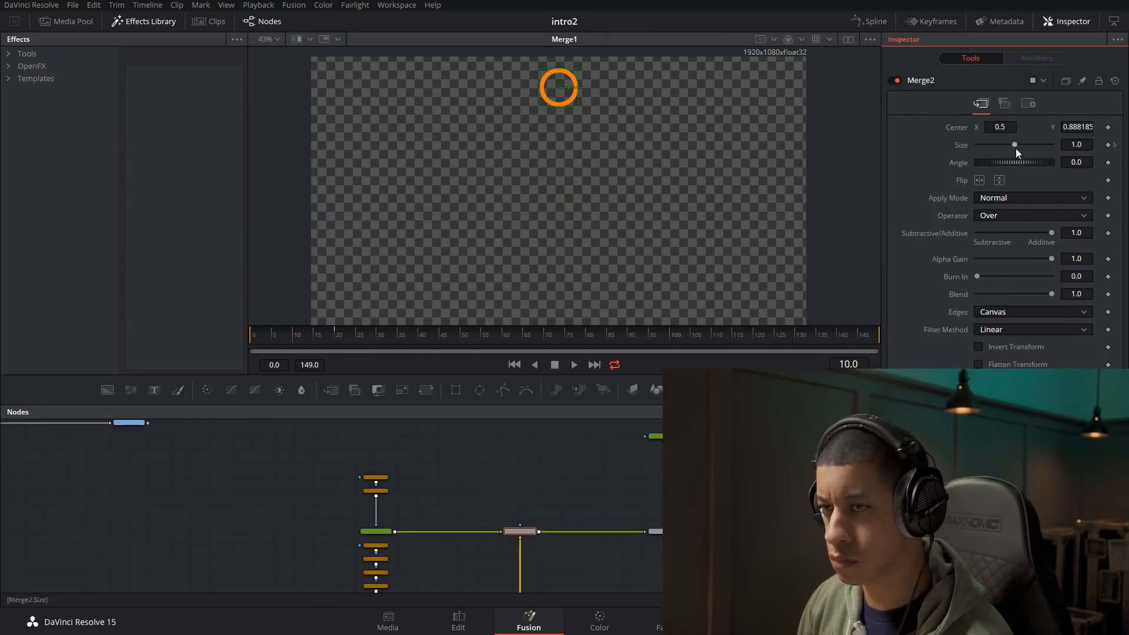
Step: Select the Merge2 node of intro2 to adjust the orange ring's Size in the Inspector
click(458, 618)
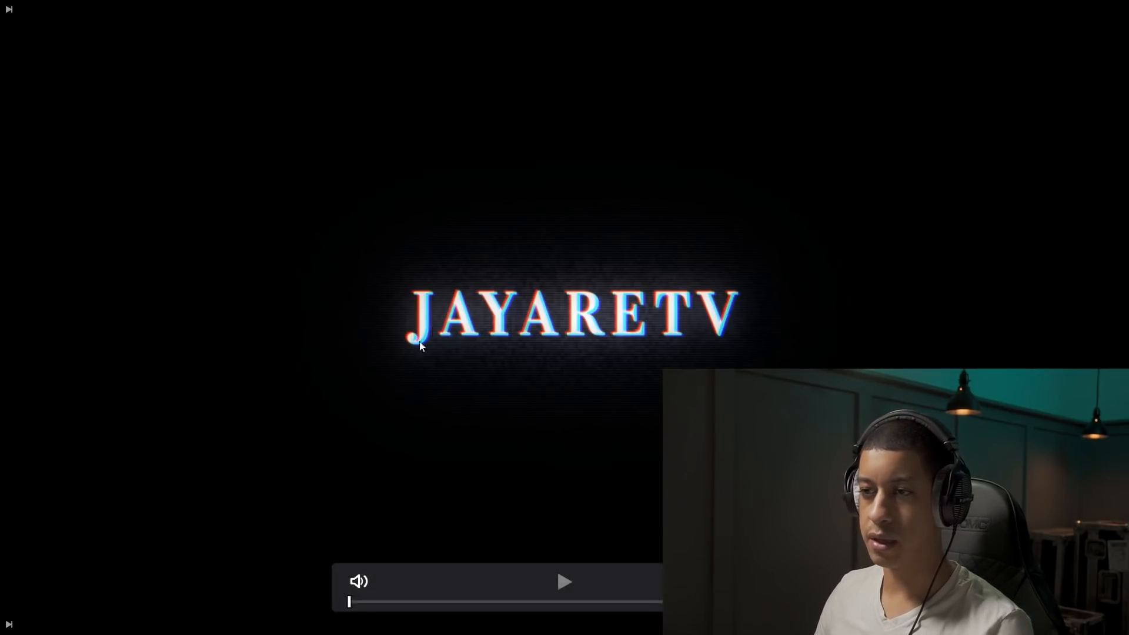
mouse_move(588, 449)
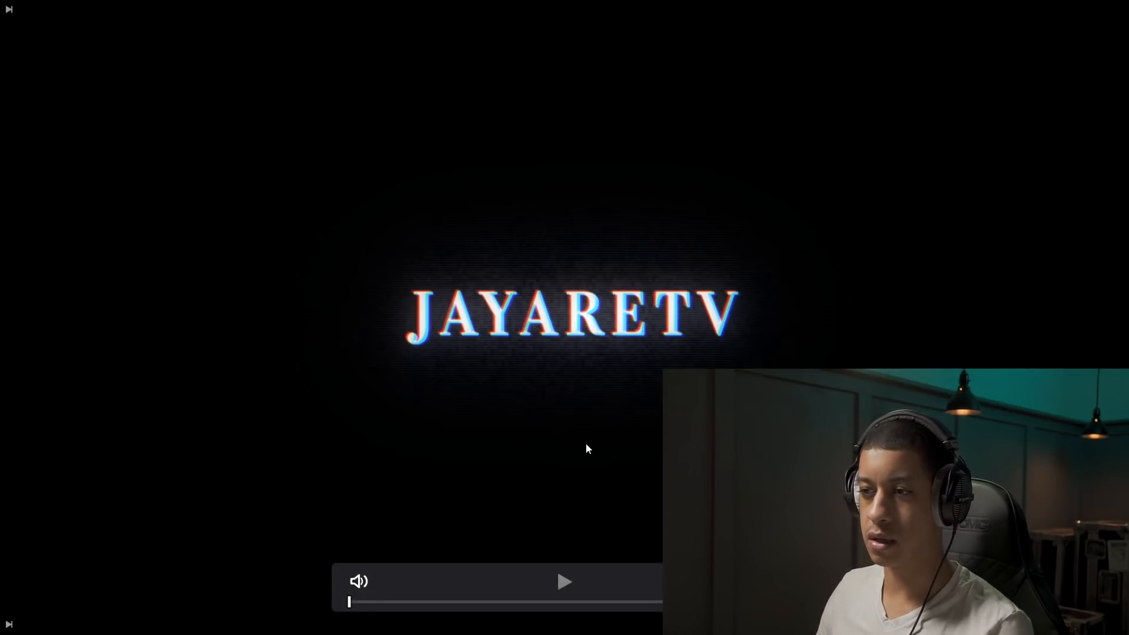
Step: Start and pause full-screen playback of the rendered JAYARETV glitch intro
click(564, 581)
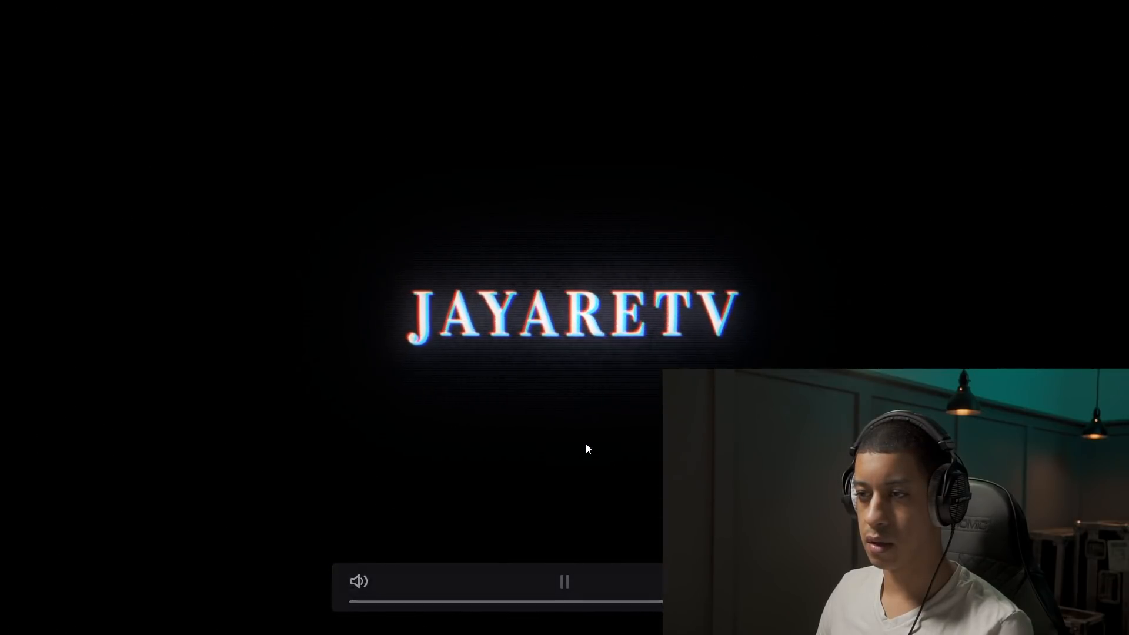
click(564, 581)
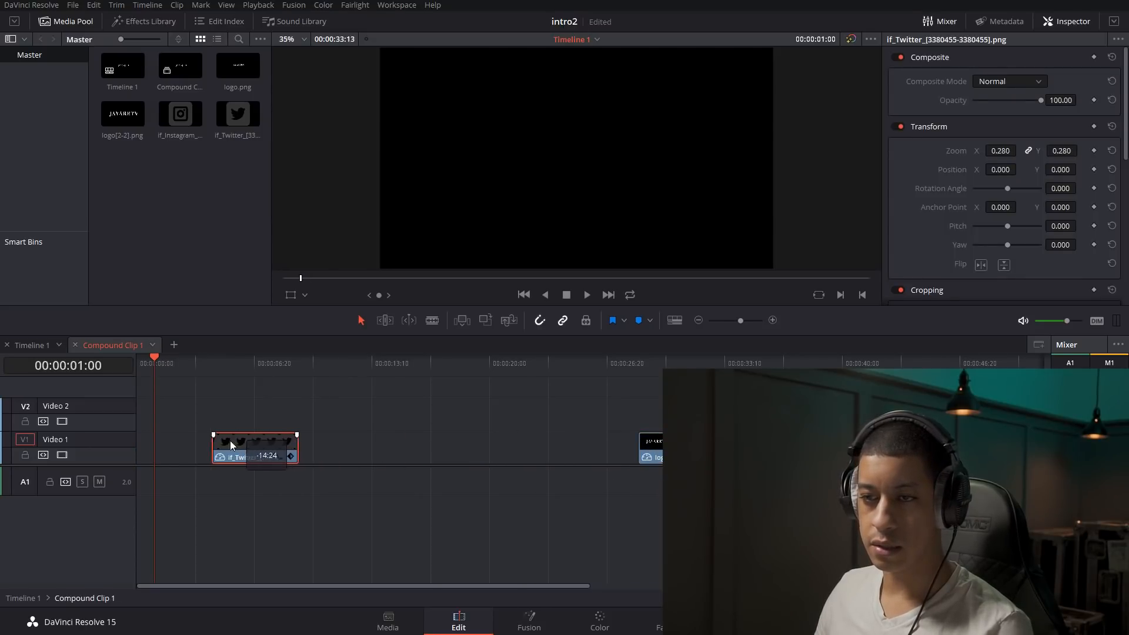
Step: Move the if_Twitter clip to the start of Compound Clip 1 and play Timeline 1
drag(255, 446, 178, 447)
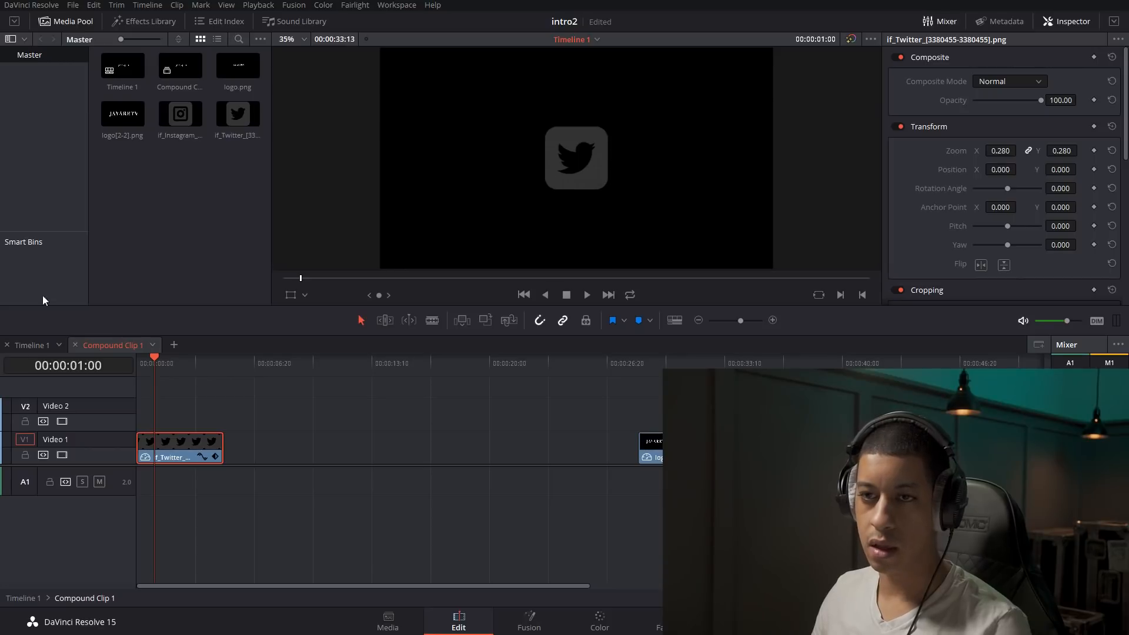
click(32, 346)
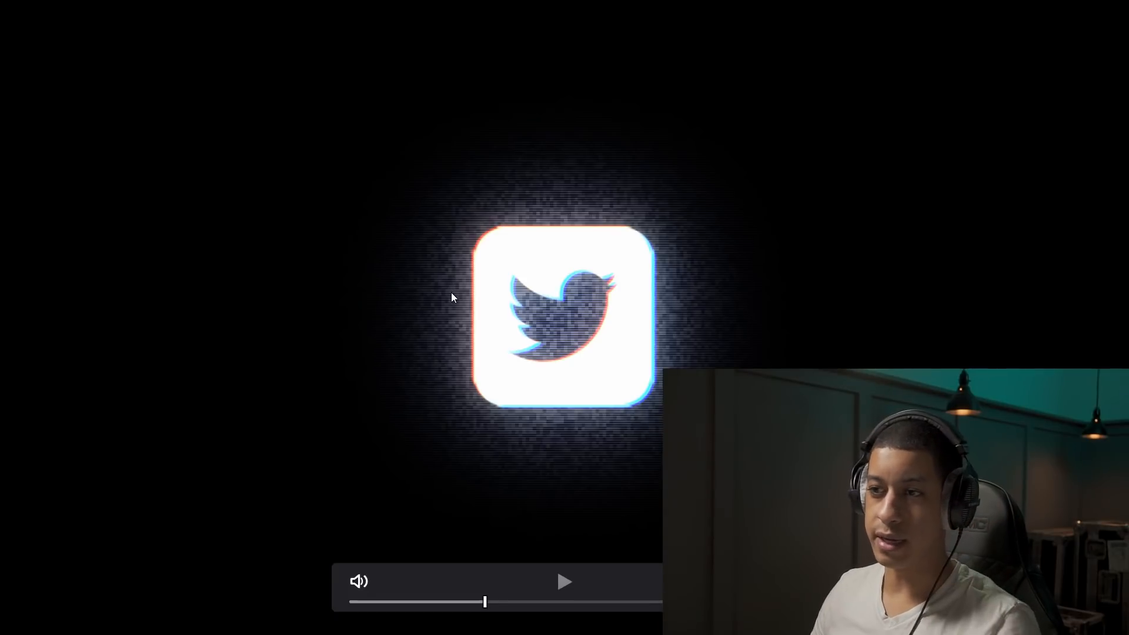
mouse_move(439, 307)
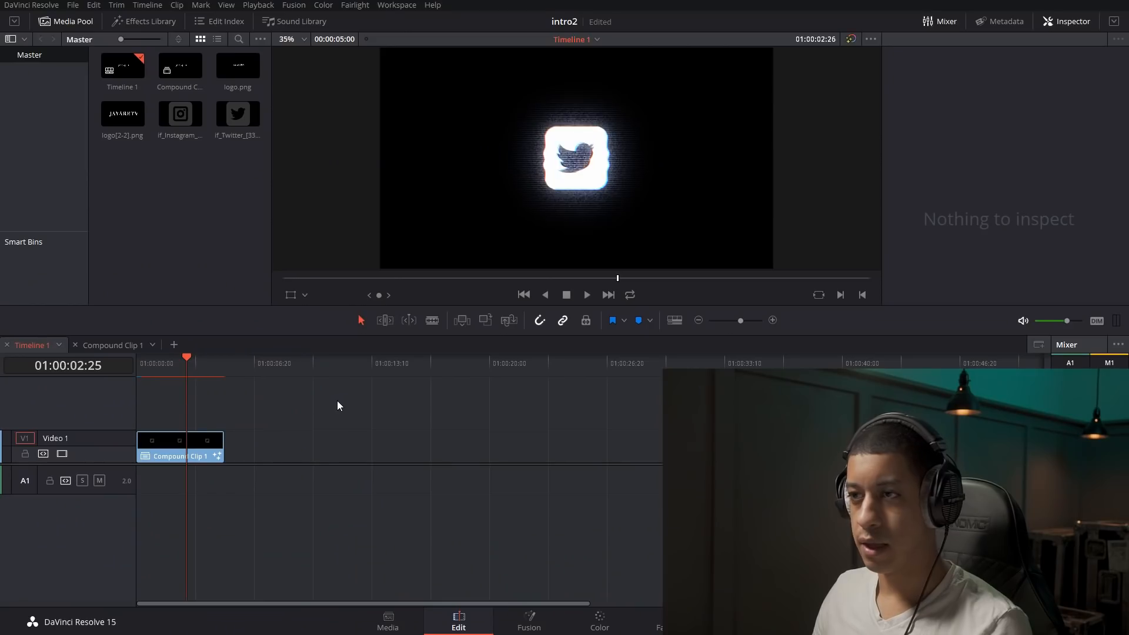
mouse_move(421, 454)
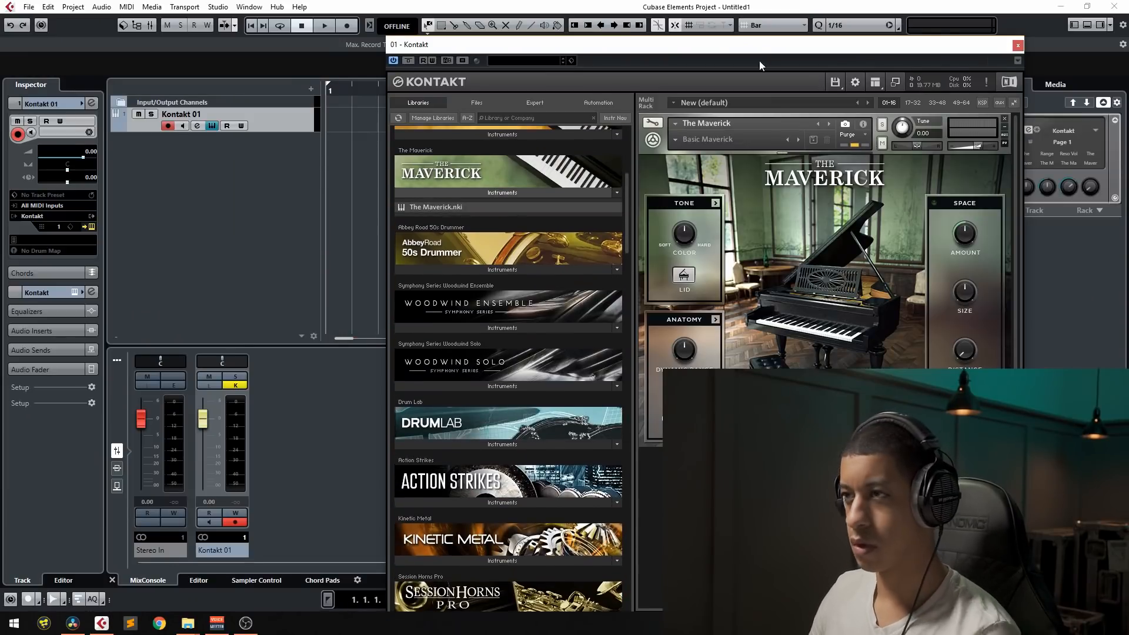
Step: Close Kontakt and choose an instrument in the Add Instrument Track dialog
click(1017, 45)
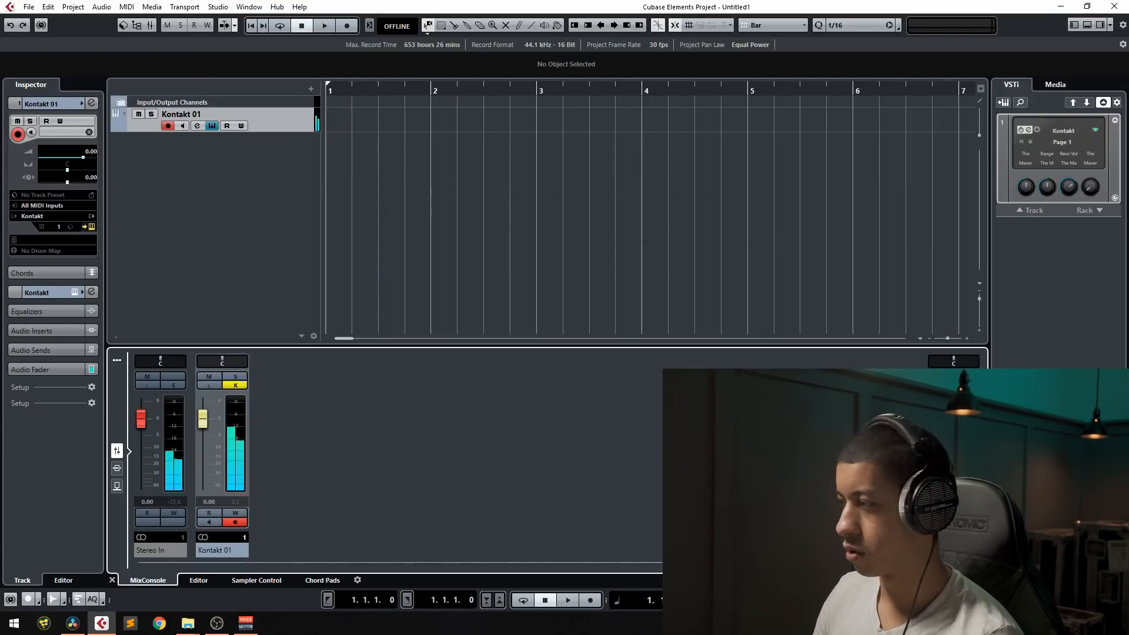
click(205, 125)
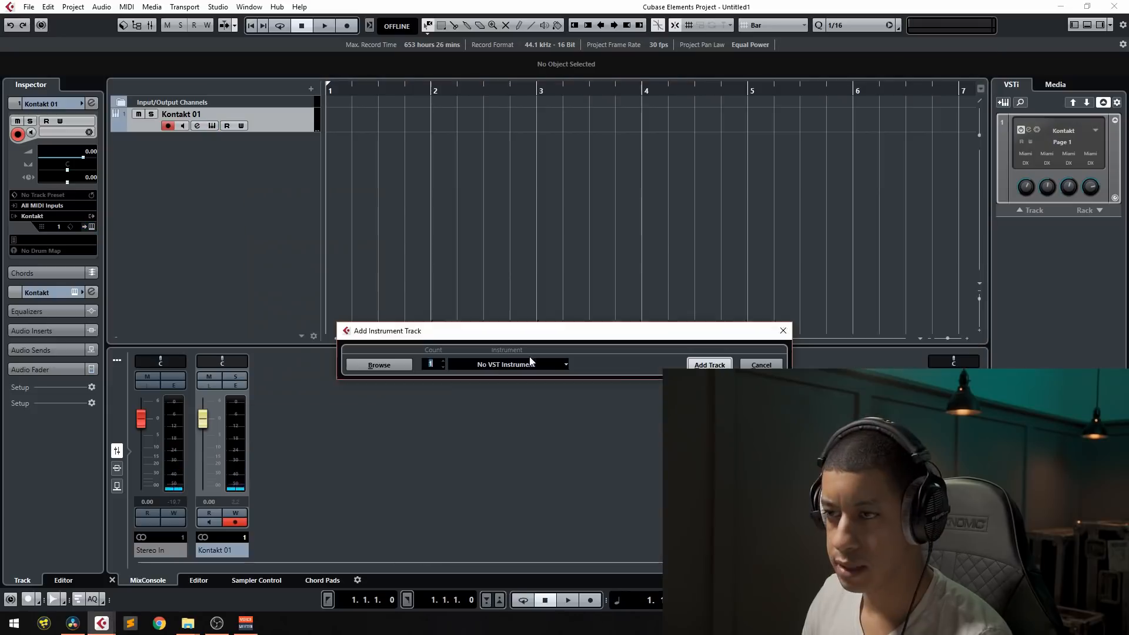
click(709, 364)
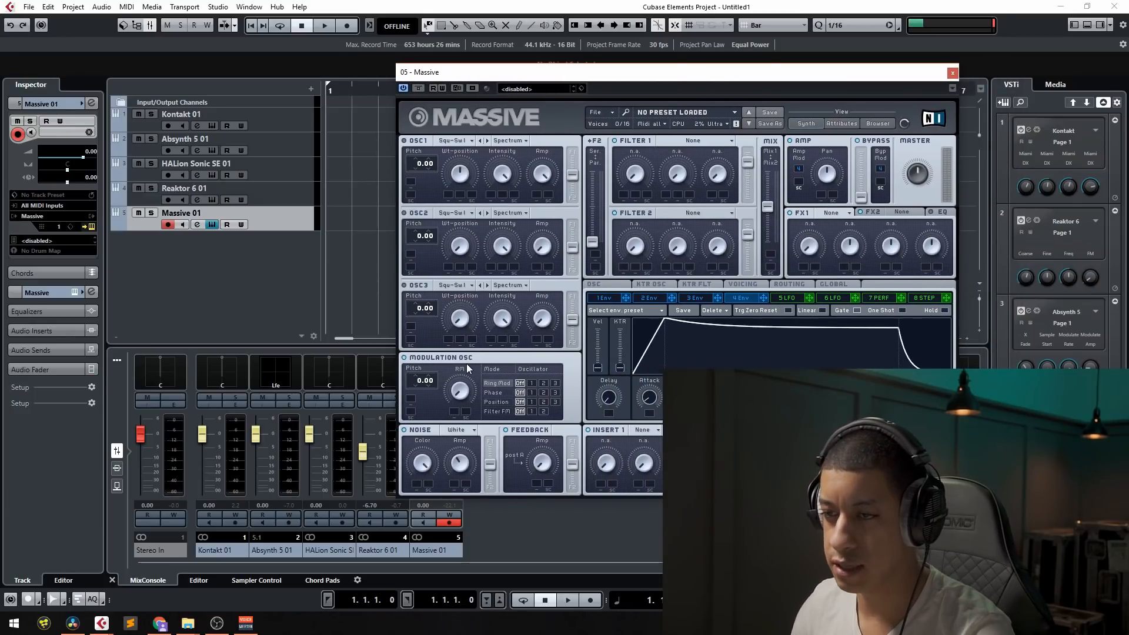
Step: Pick a Noise color for Massive's noise oscillator from its dropdown
click(461, 430)
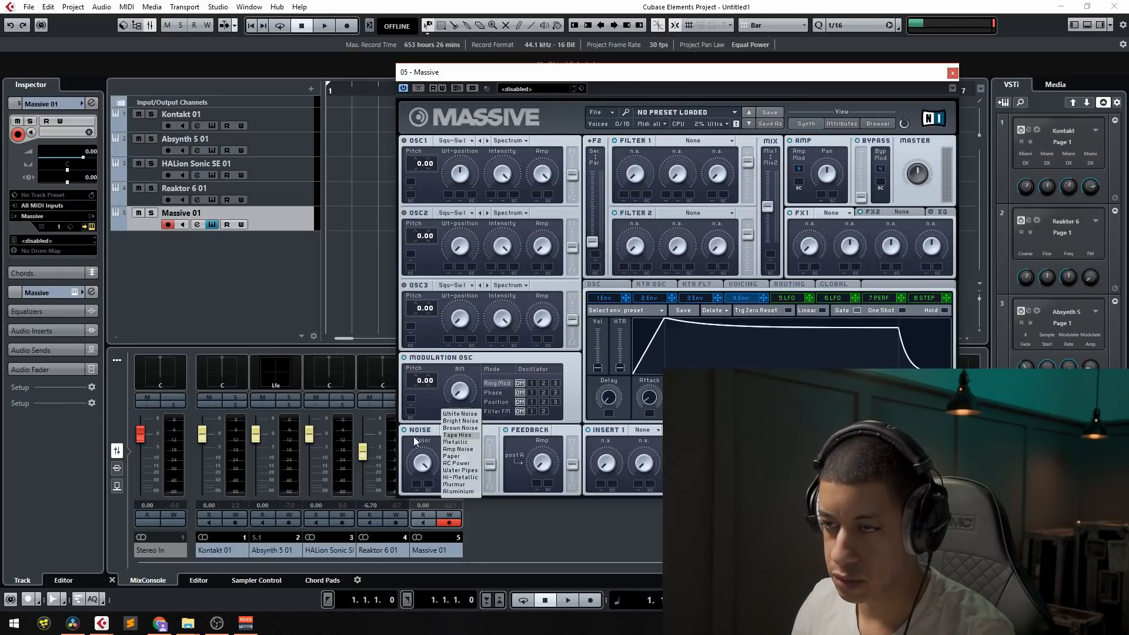
click(460, 414)
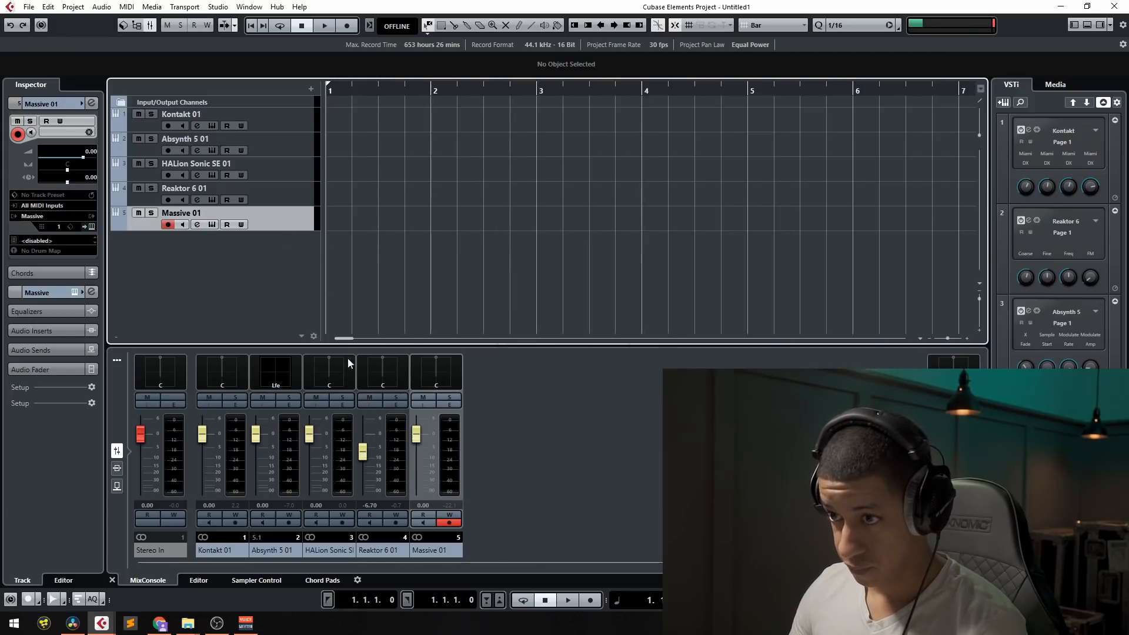
click(589, 599)
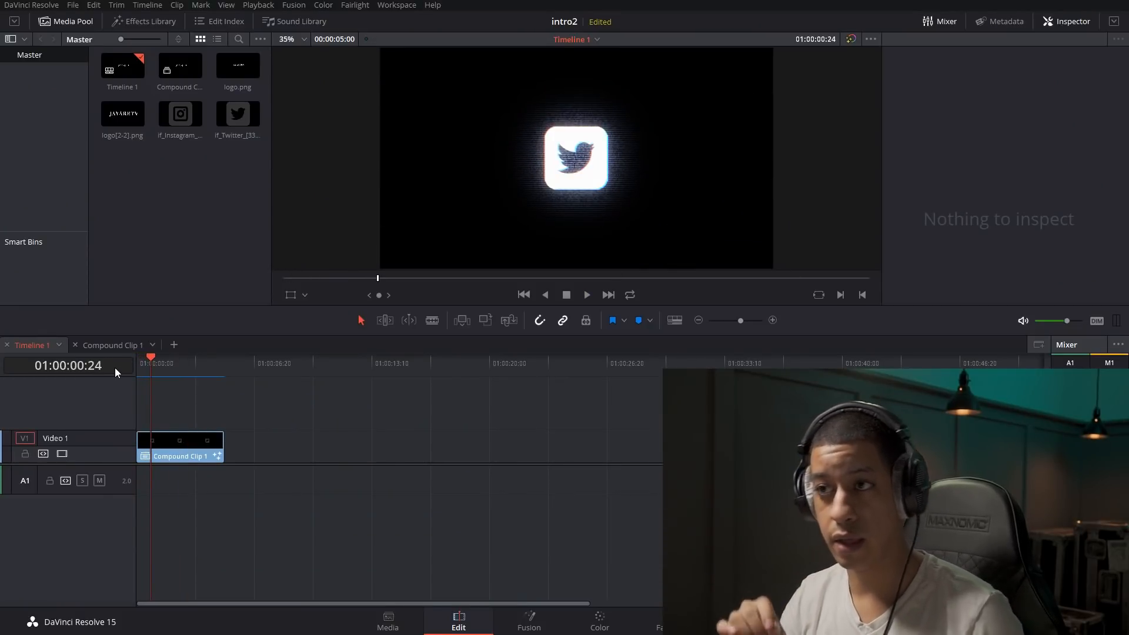
mouse_move(185, 334)
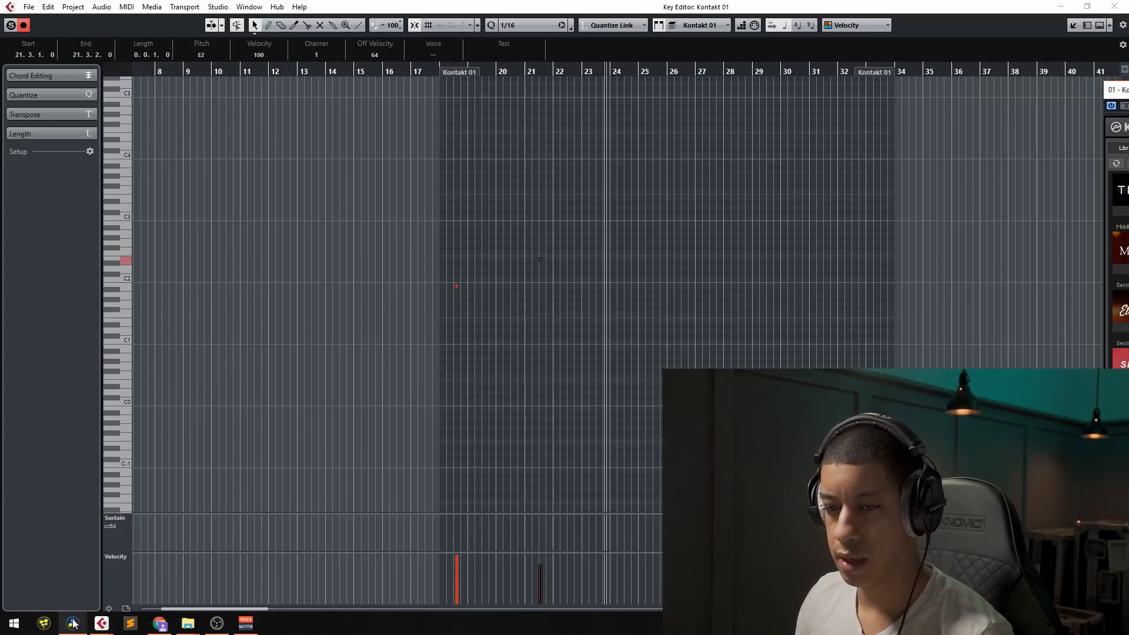
Step: Switch to Cubase Elements via the taskbar and open the Add Instrument Track dialog
click(72, 622)
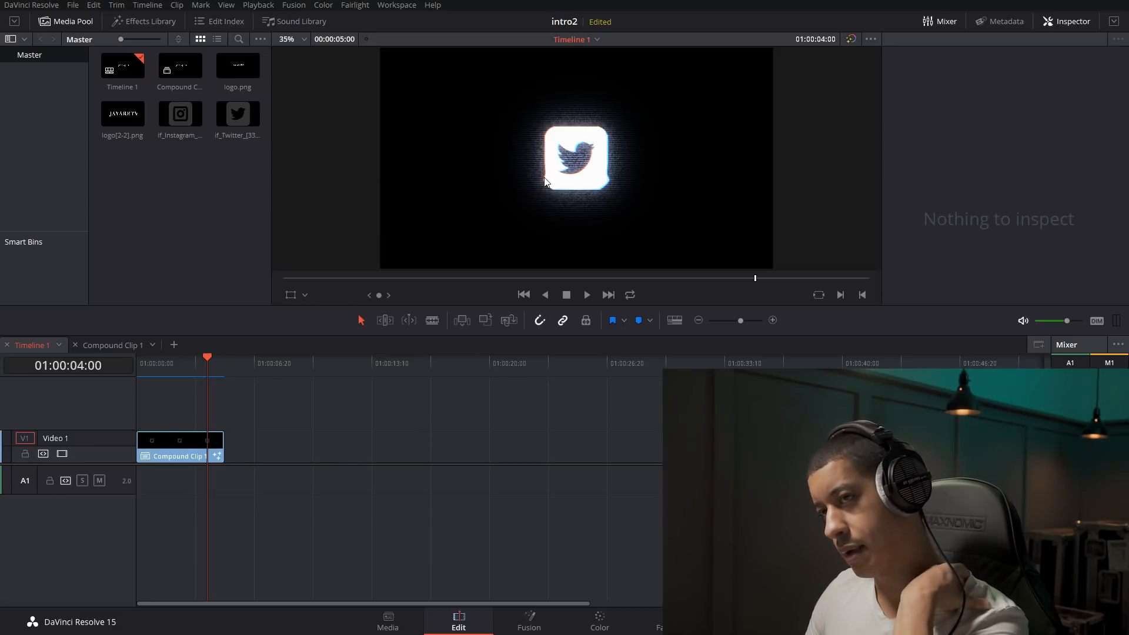
mouse_move(191, 358)
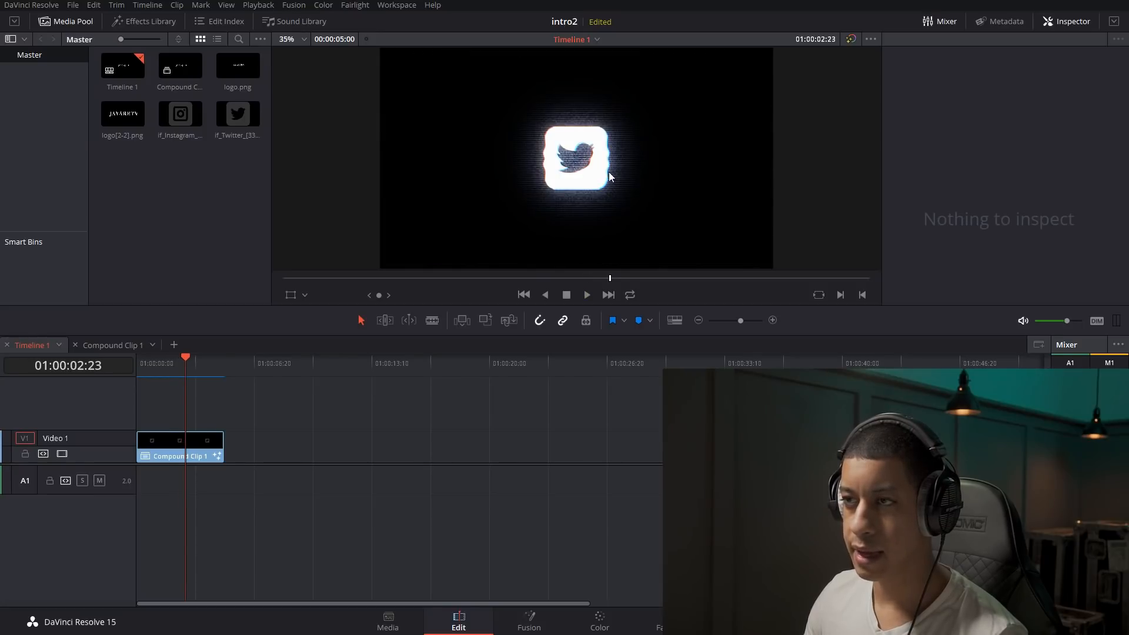
click(586, 294)
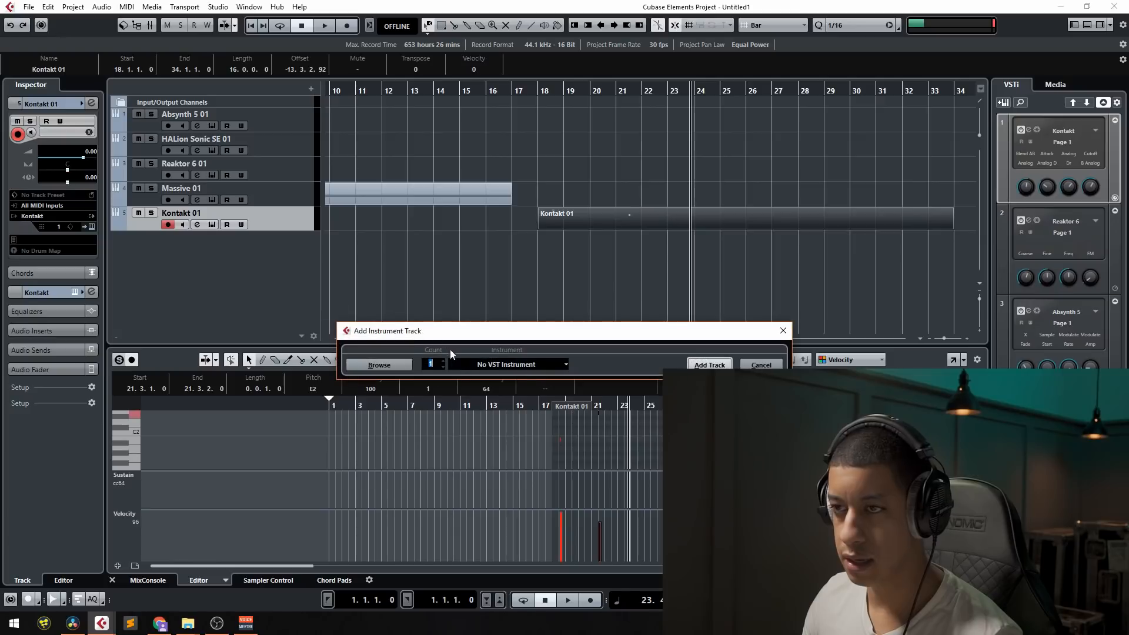
Step: Cancel the new instrument track and load Steam Engine Wagon.nki from Kinetic Toys into Kontakt
click(710, 365)
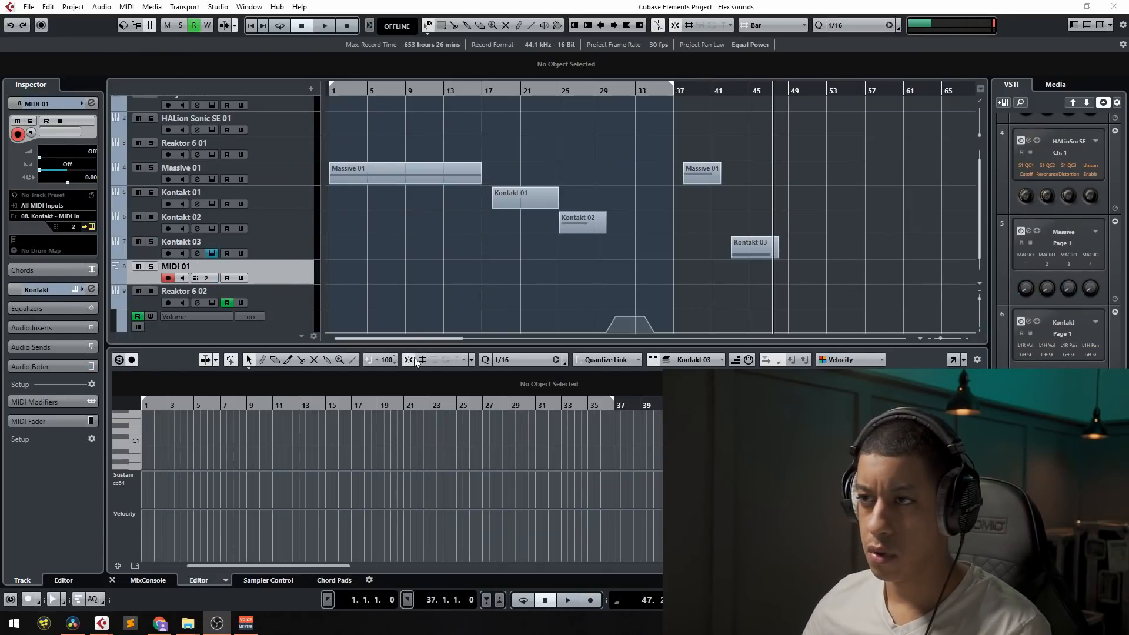
mouse_move(370, 372)
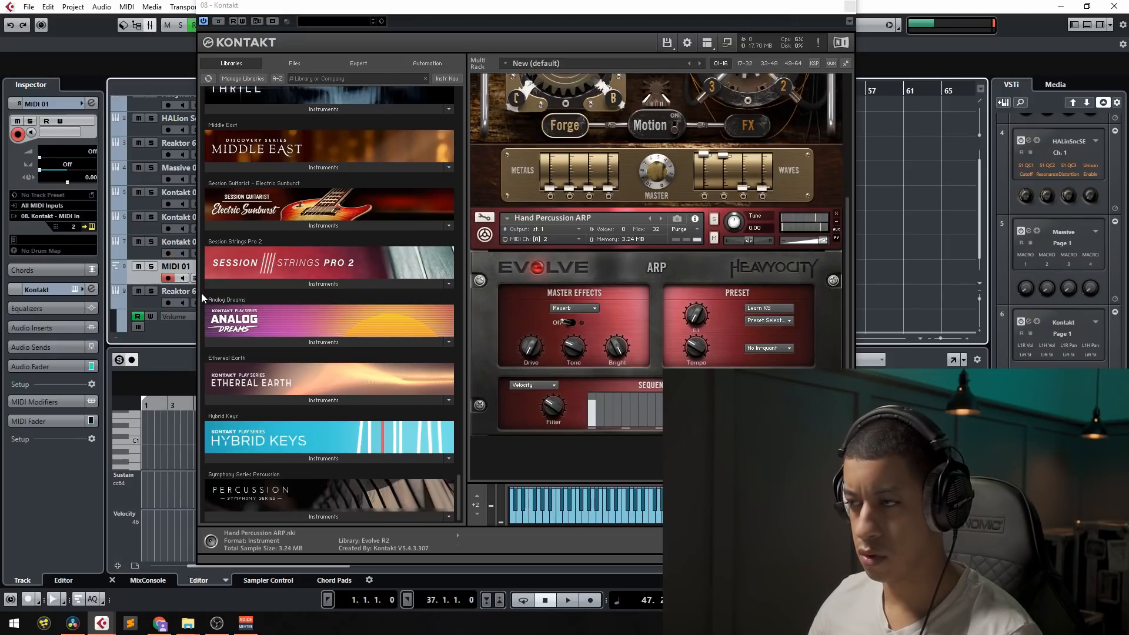
scroll(down, 3)
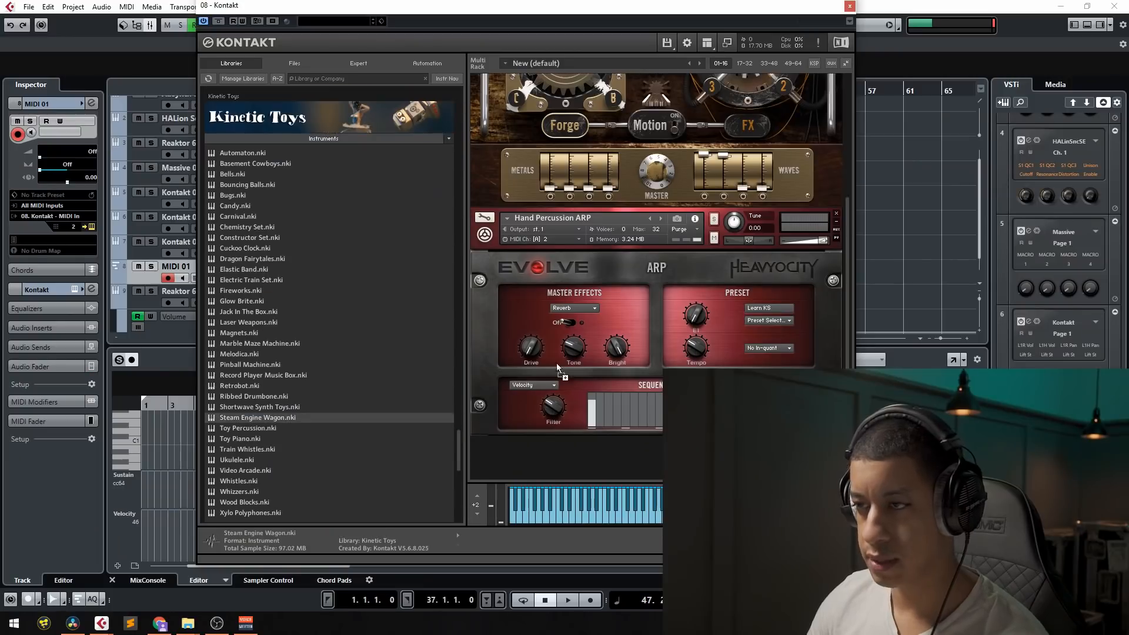
double_click(256, 416)
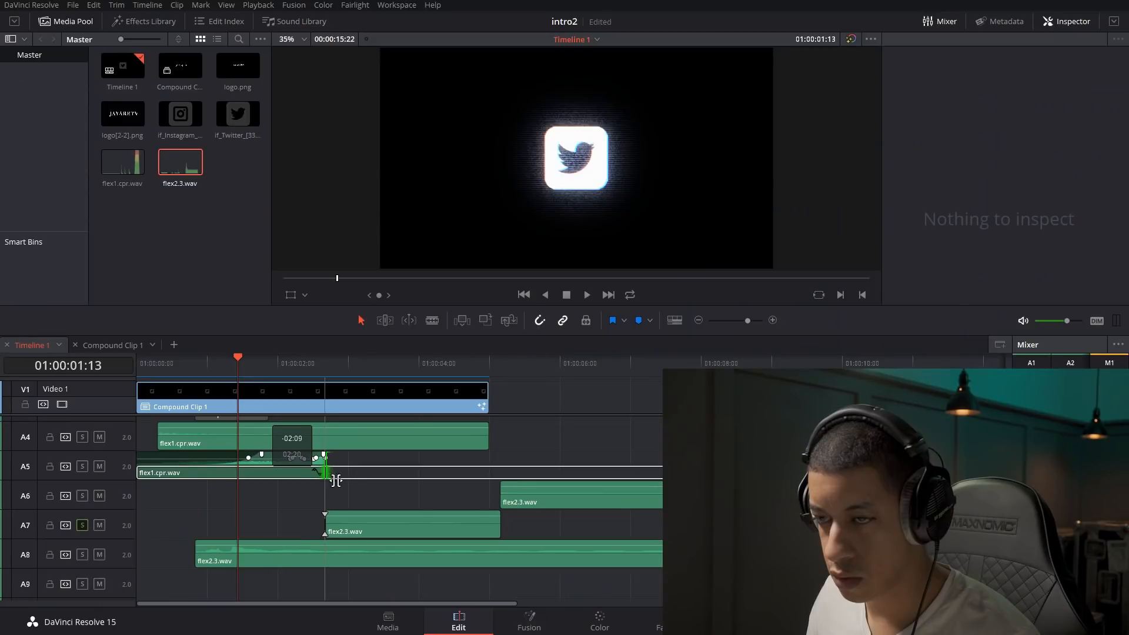
Step: Trim the flex1.cpr.wav clips, including the long one on A1, to end partway through the logo clip
drag(325, 461, 339, 461)
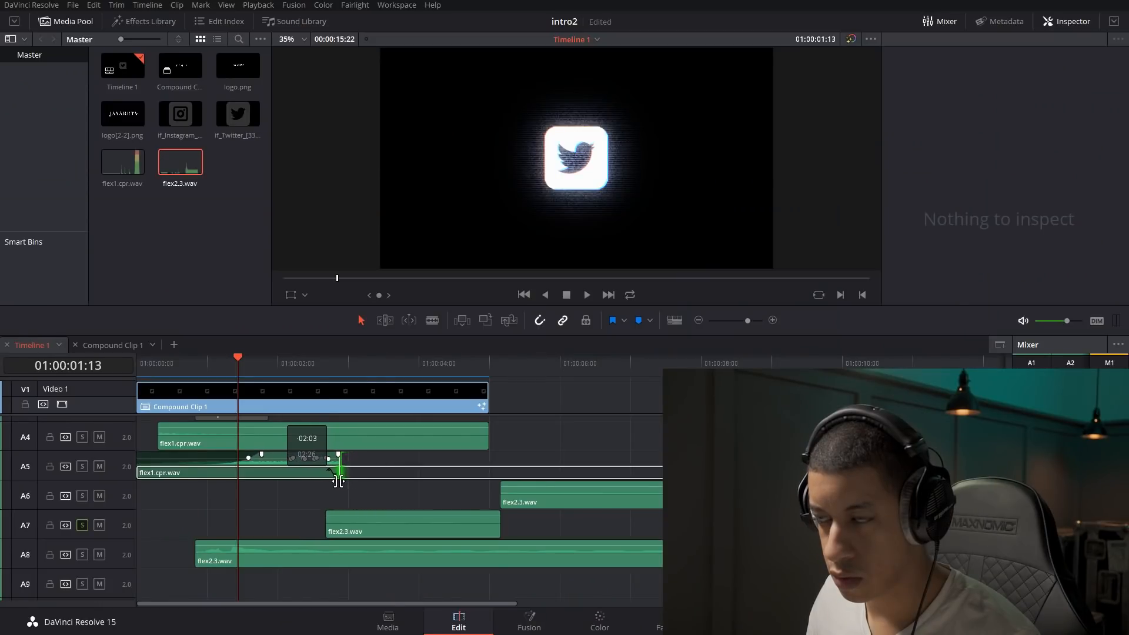
drag(338, 472, 331, 472)
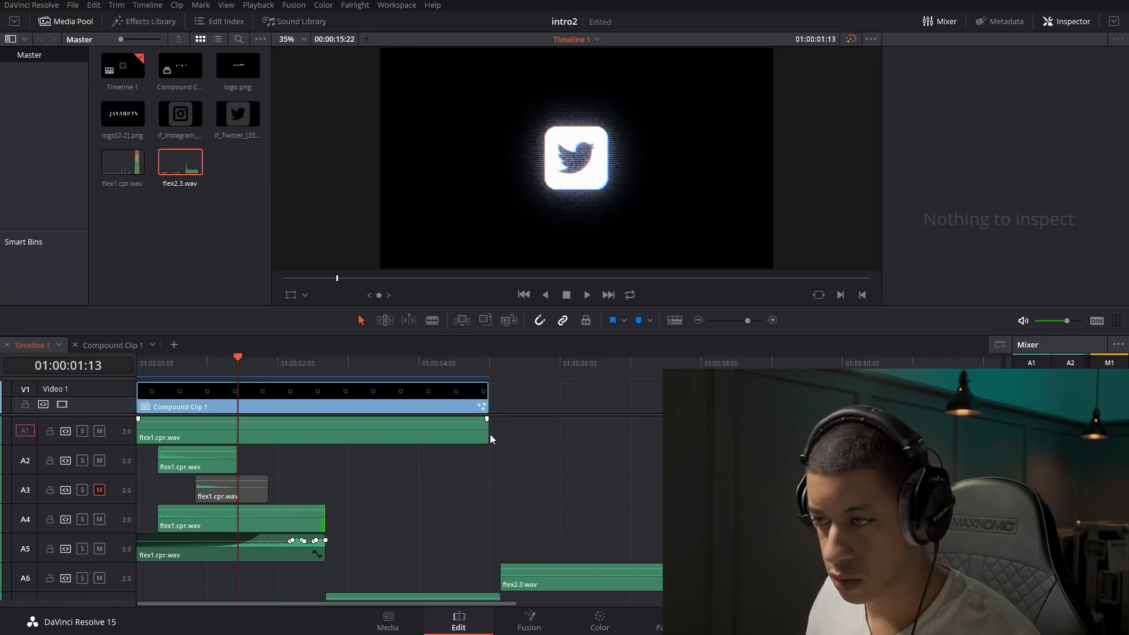
drag(488, 432, 339, 431)
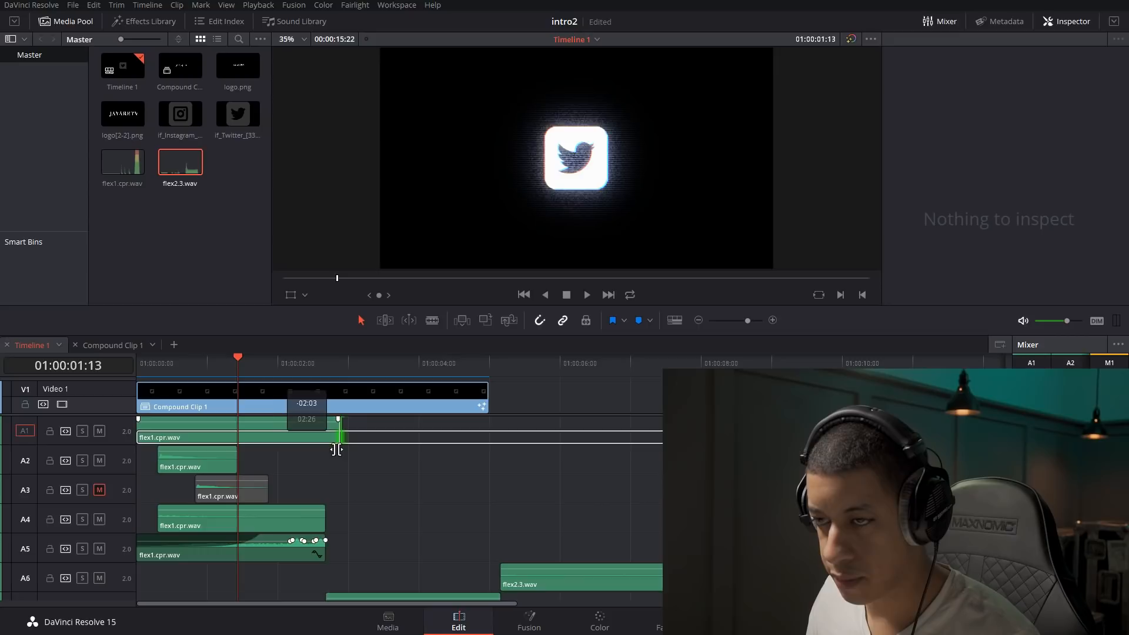
scroll(down, 3)
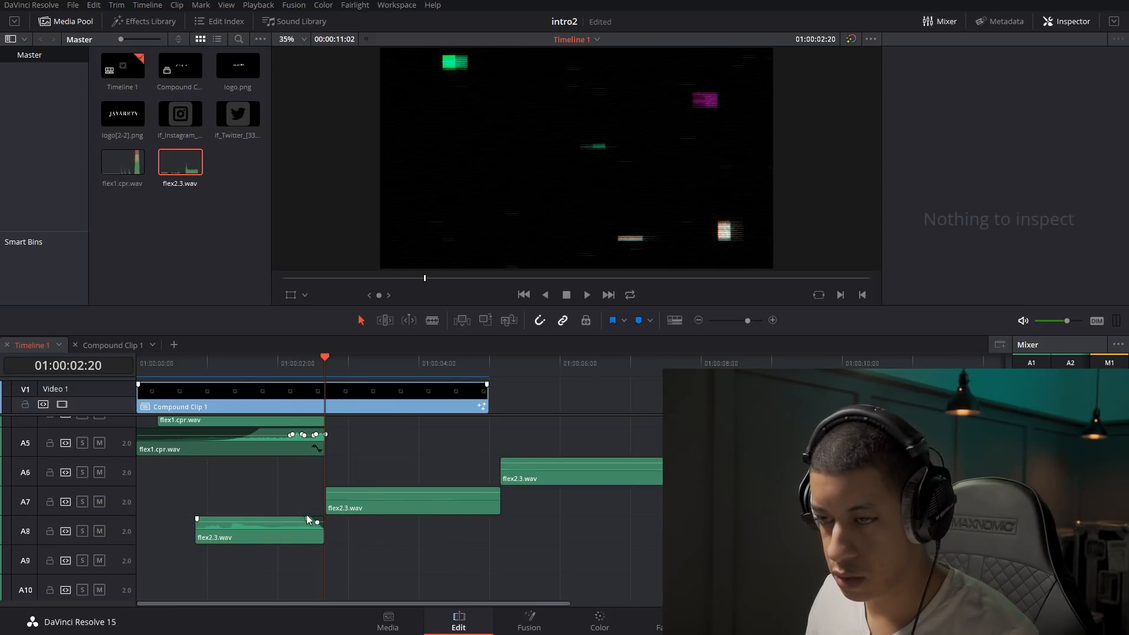
Step: Retime the end of flex2.3.wav on A8 and replay the intro from the start
click(587, 294)
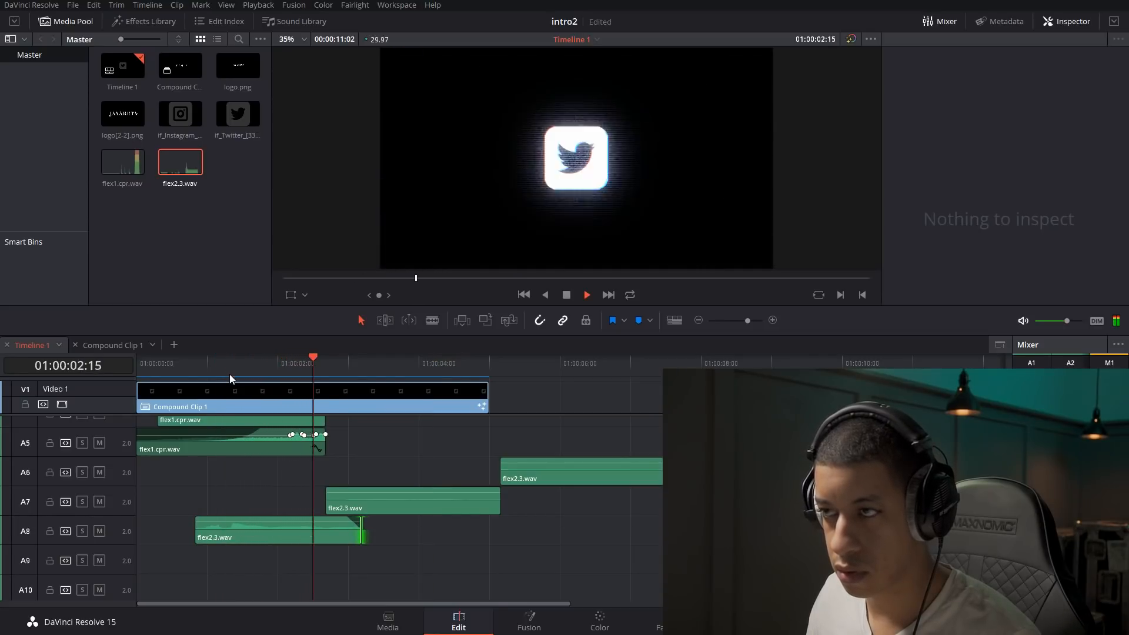
click(428, 362)
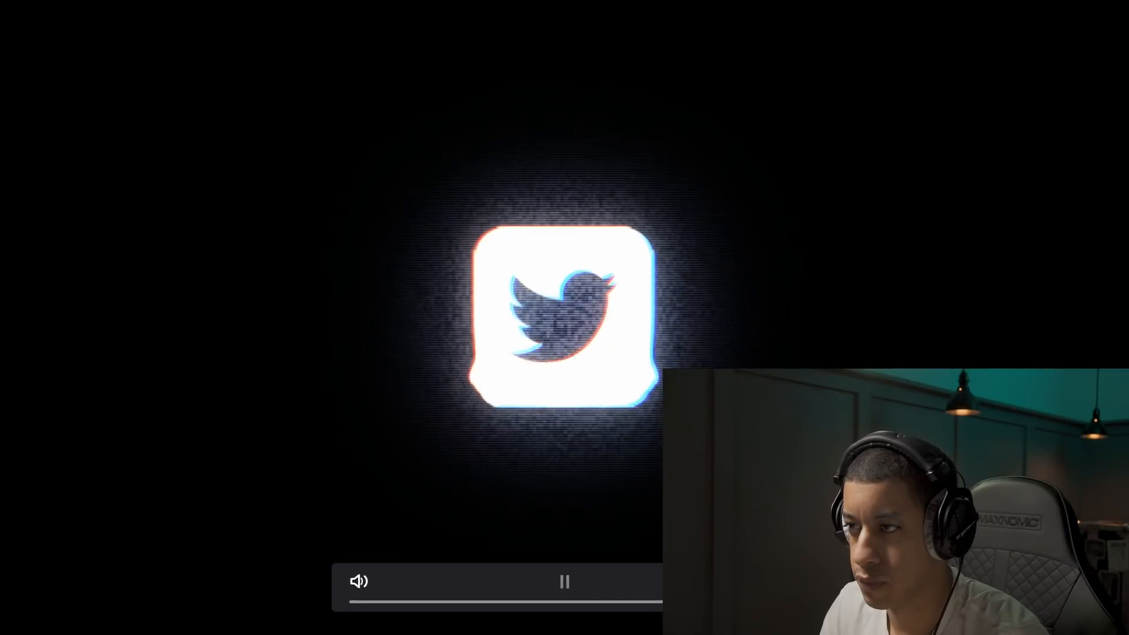
click(564, 581)
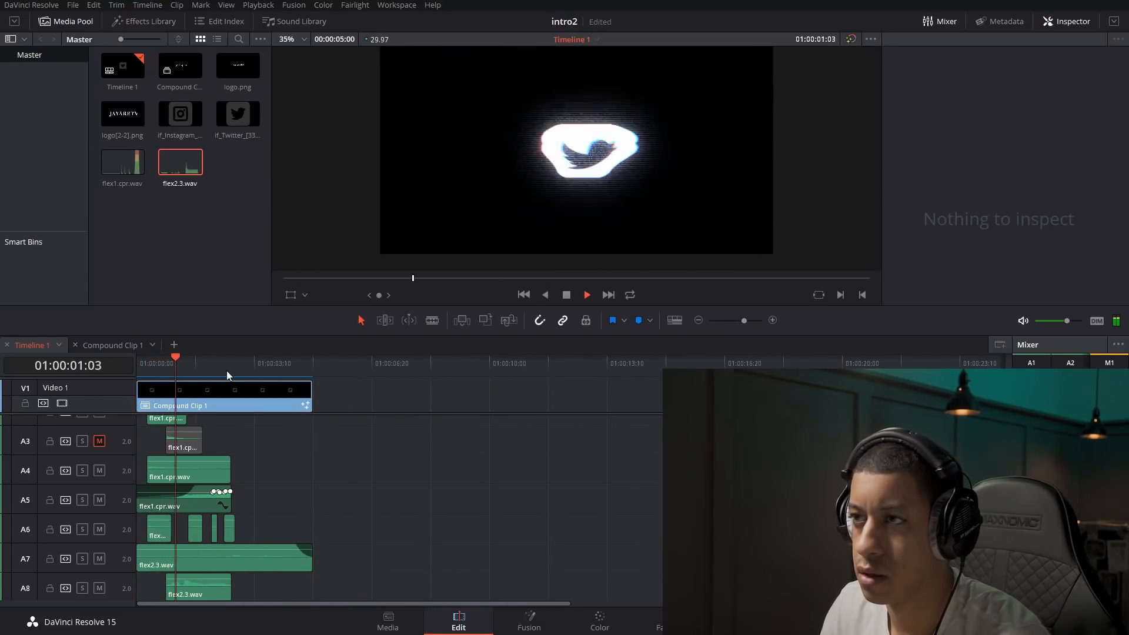
click(246, 363)
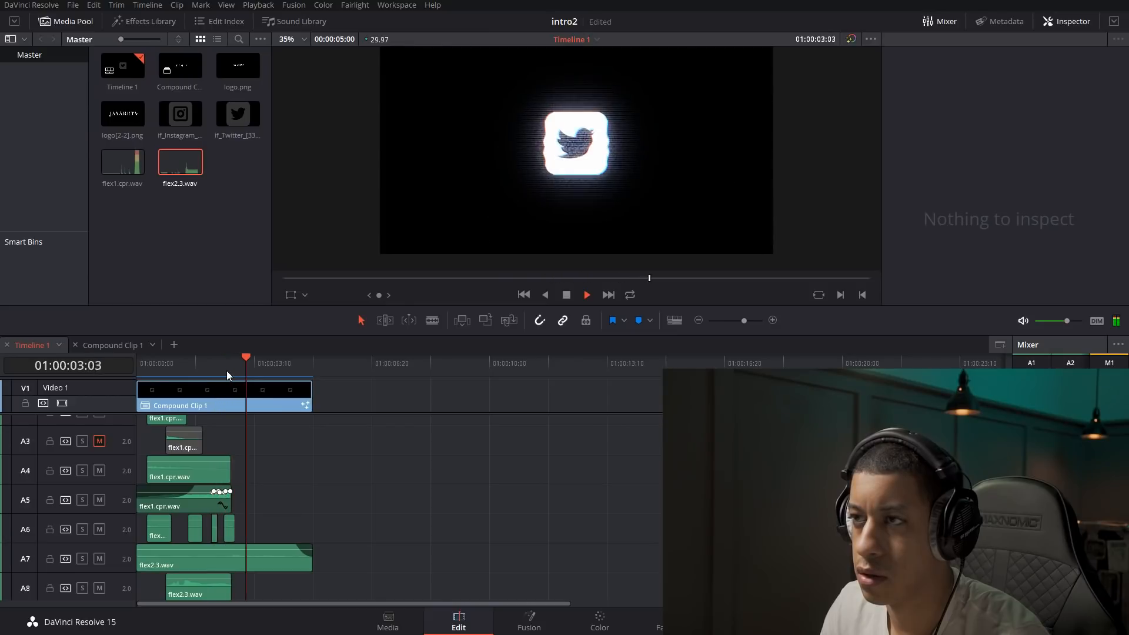
click(528, 620)
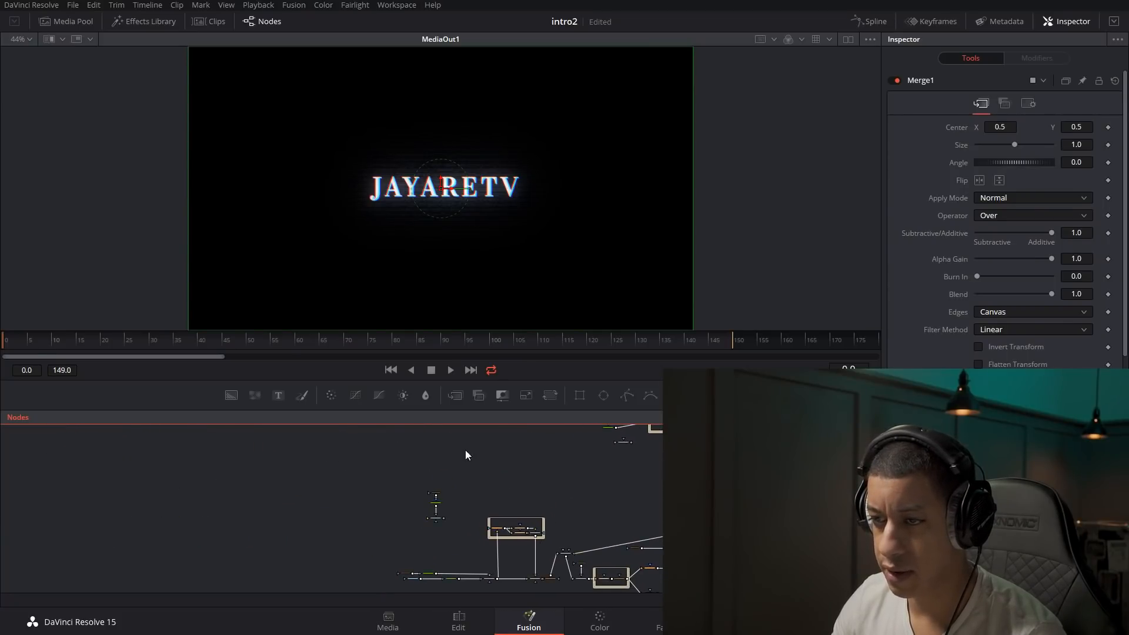
Step: Zoom into the Blur2_2 / Transform / Merge2_2 group and inspect the Merge2_2 node's settings
click(435, 517)
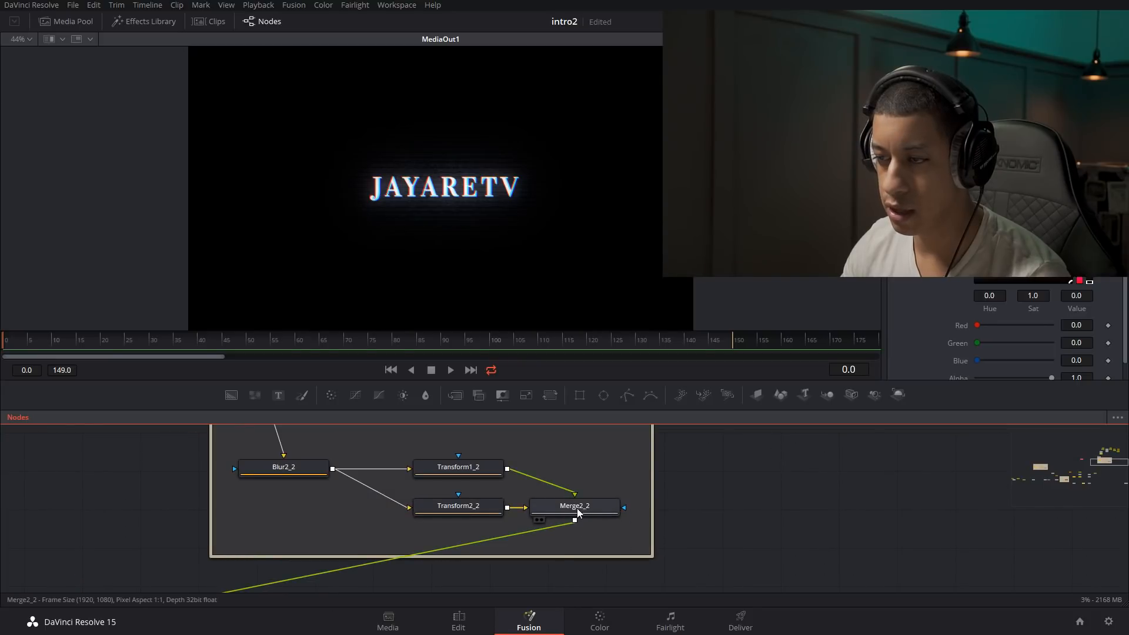
click(574, 505)
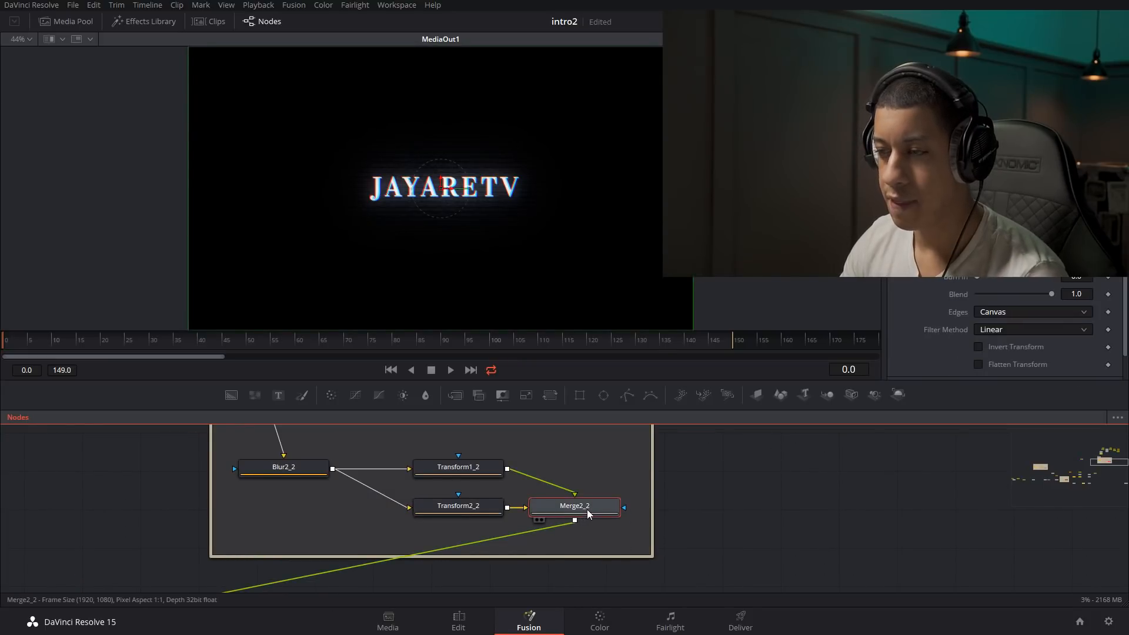
double_click(573, 506)
text(wire)
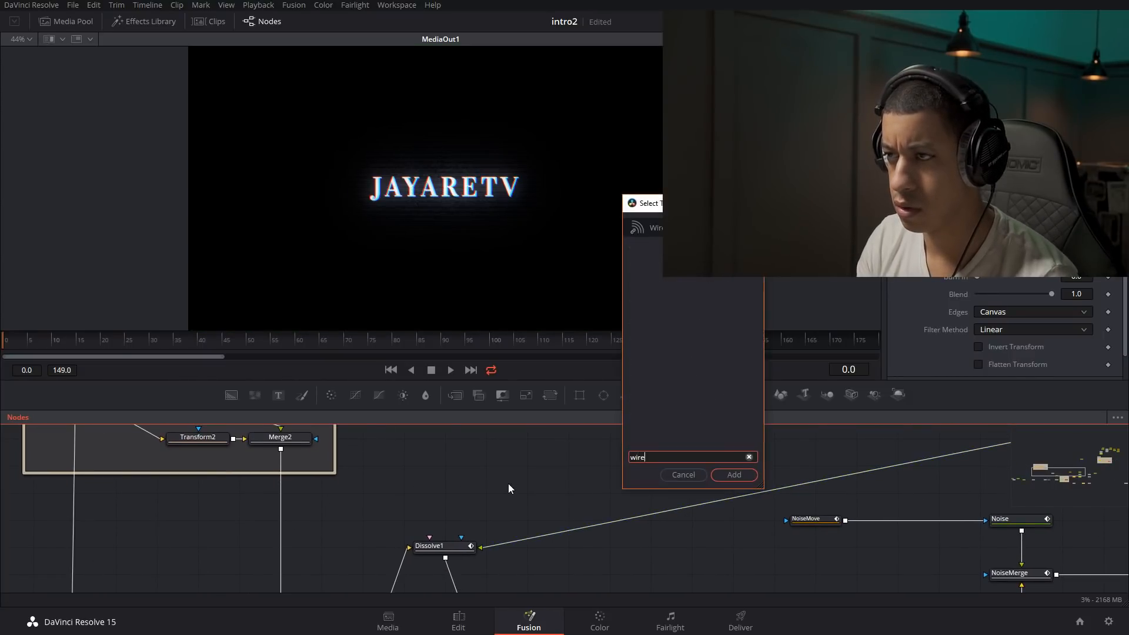
Step: Dismiss the Select Tool search and zoom the Nodes panel out to show the whole glitch tree
click(734, 474)
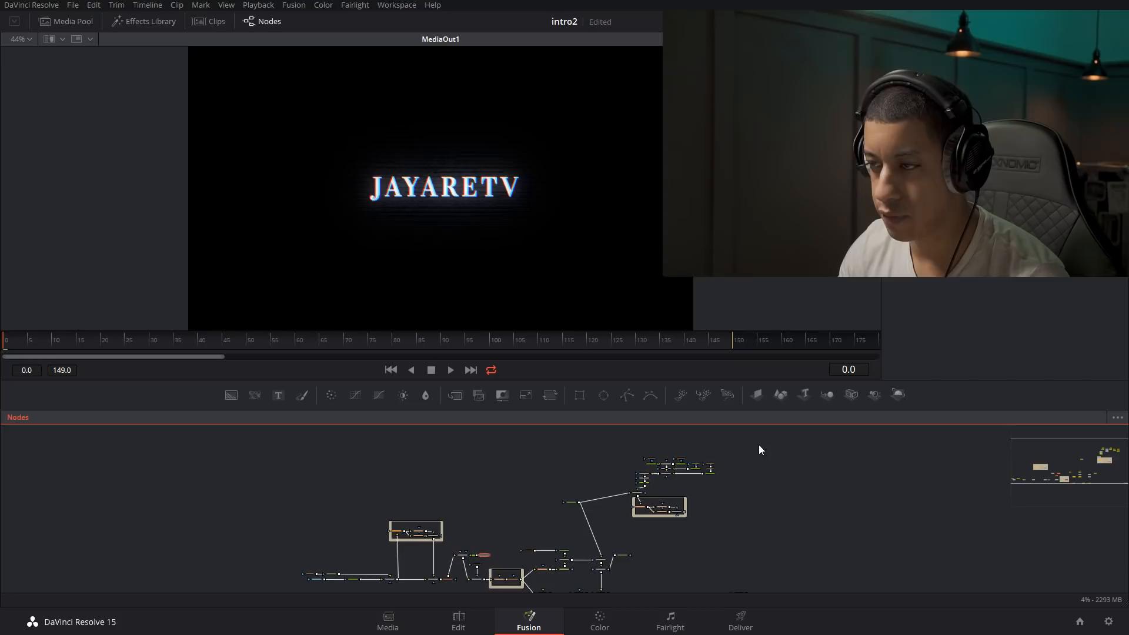
click(601, 502)
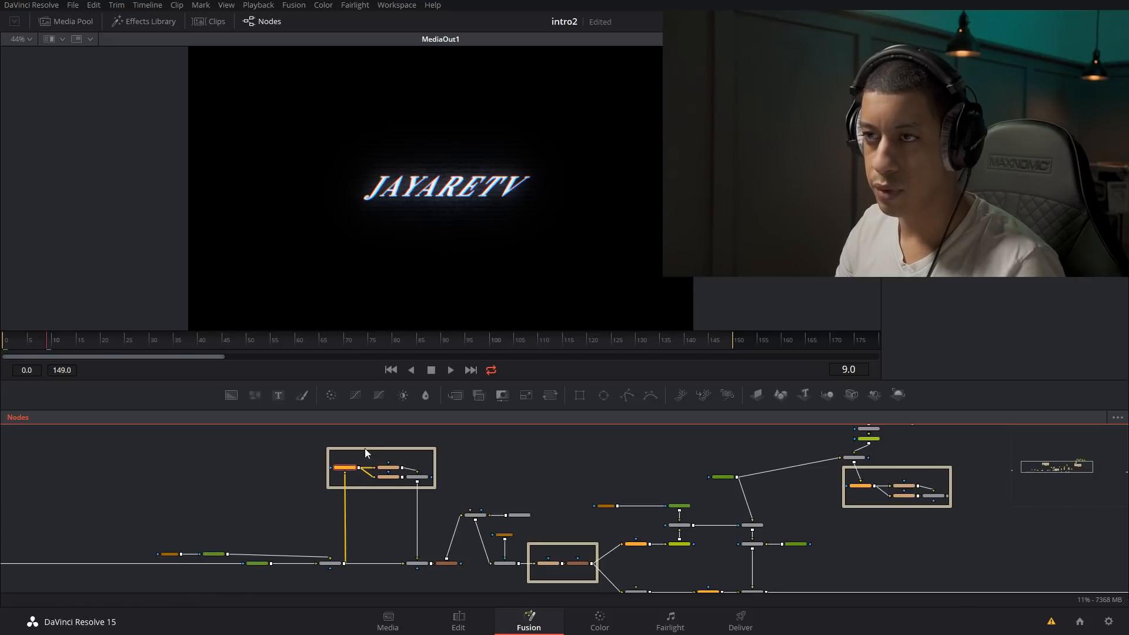
click(334, 563)
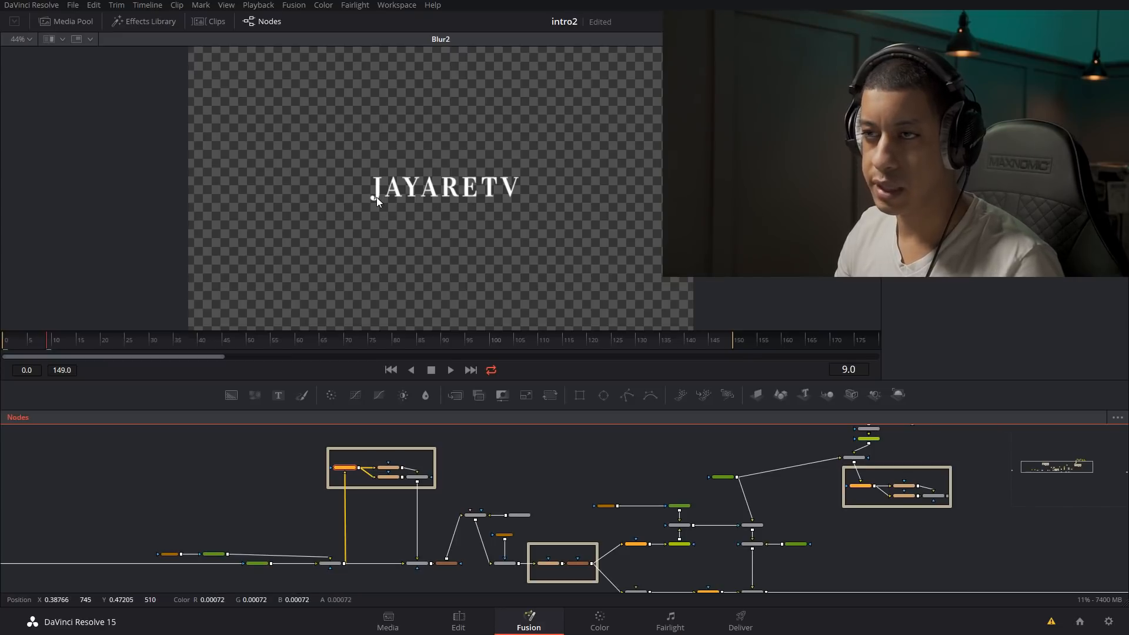
mouse_move(482, 197)
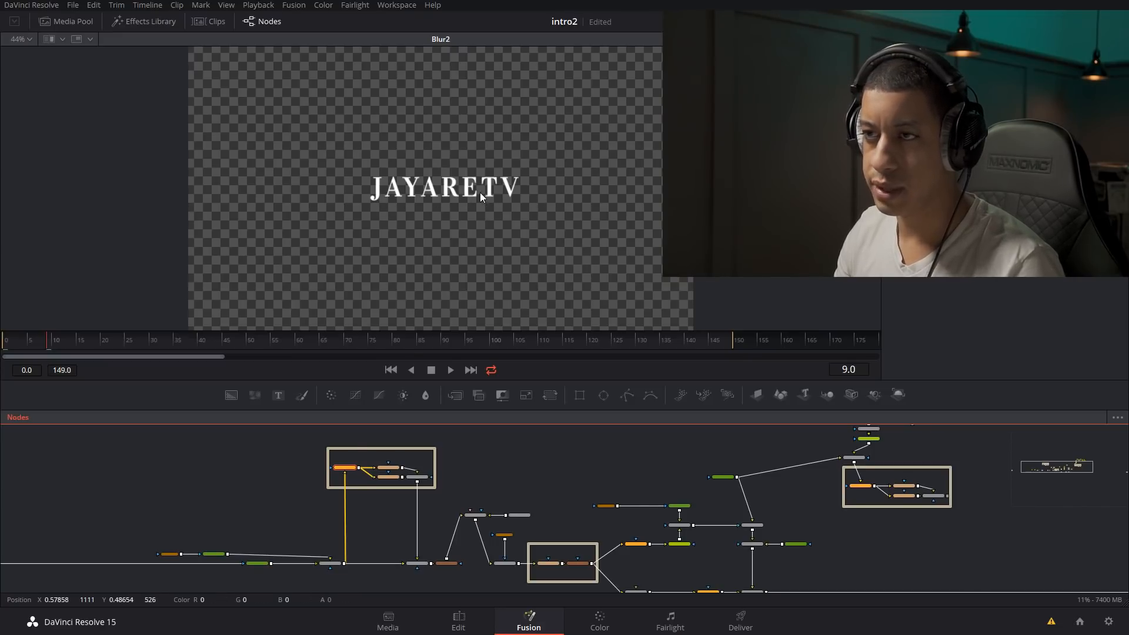
Step: Select Blur2 and Transform2 to show the offset colour copies feeding the chromatic-aberration merge
click(388, 465)
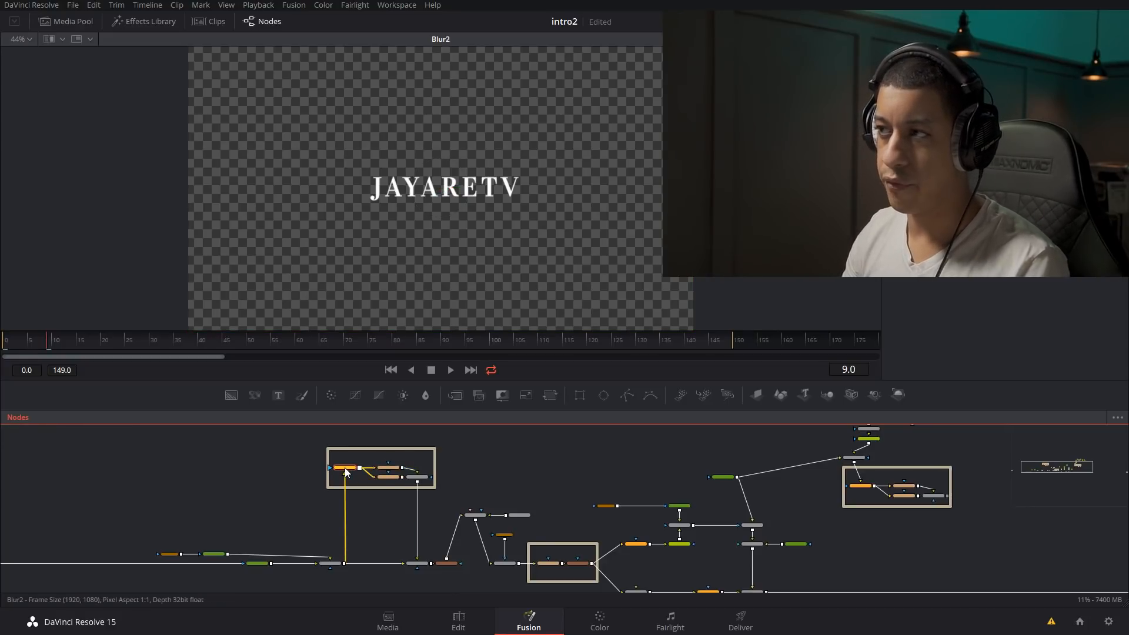
mouse_move(345, 470)
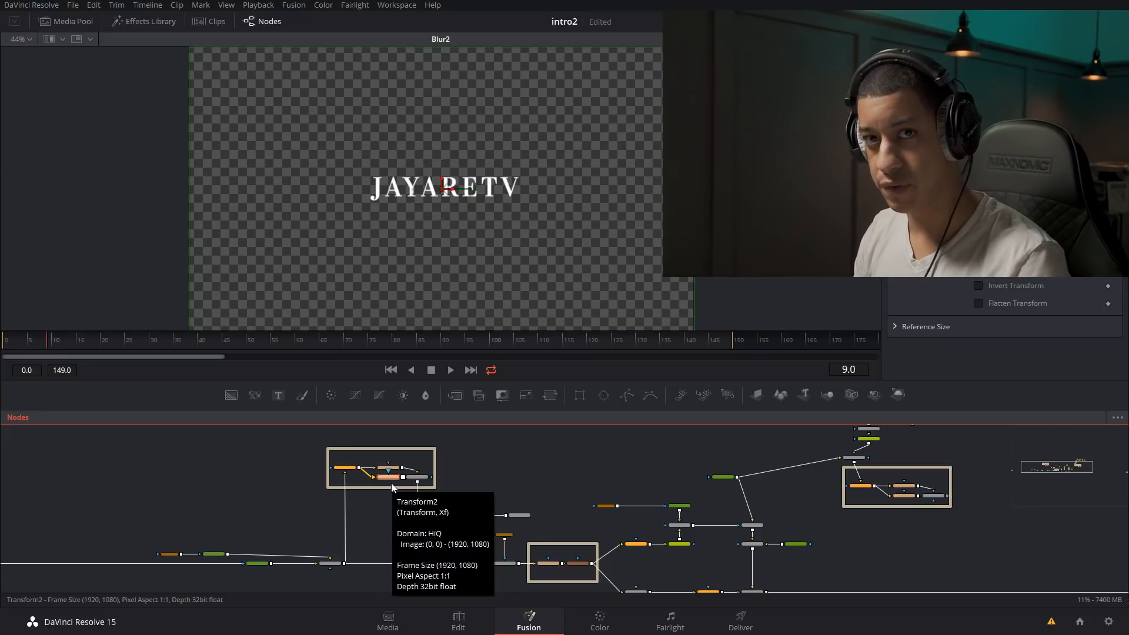
click(414, 478)
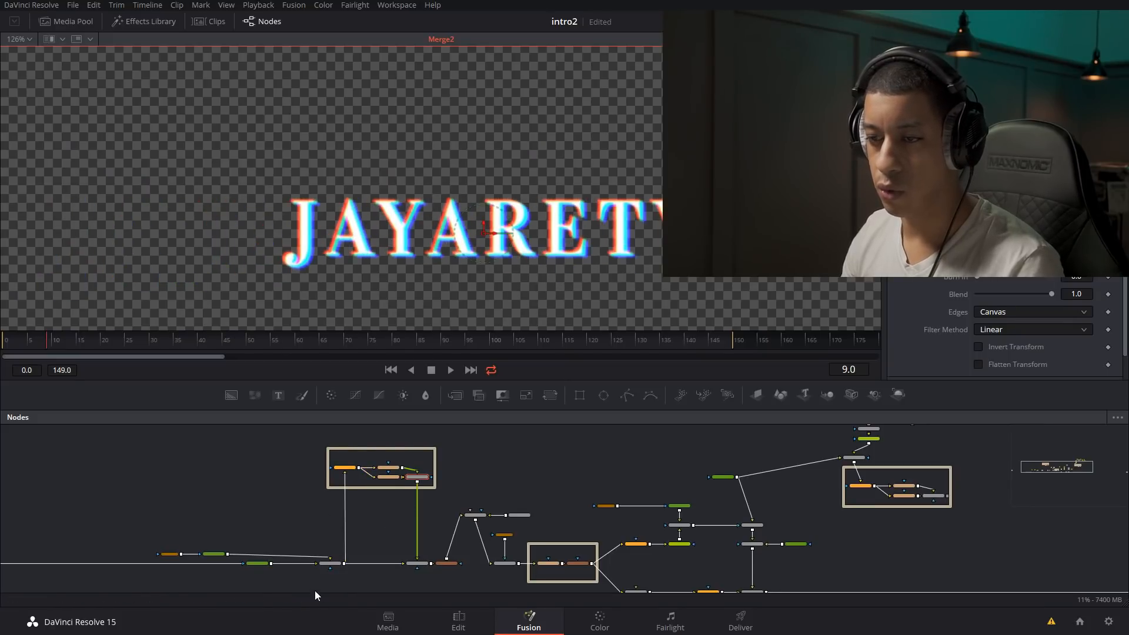
Step: Select Merge6 and play the finished glitch intro in full-screen preview
click(327, 562)
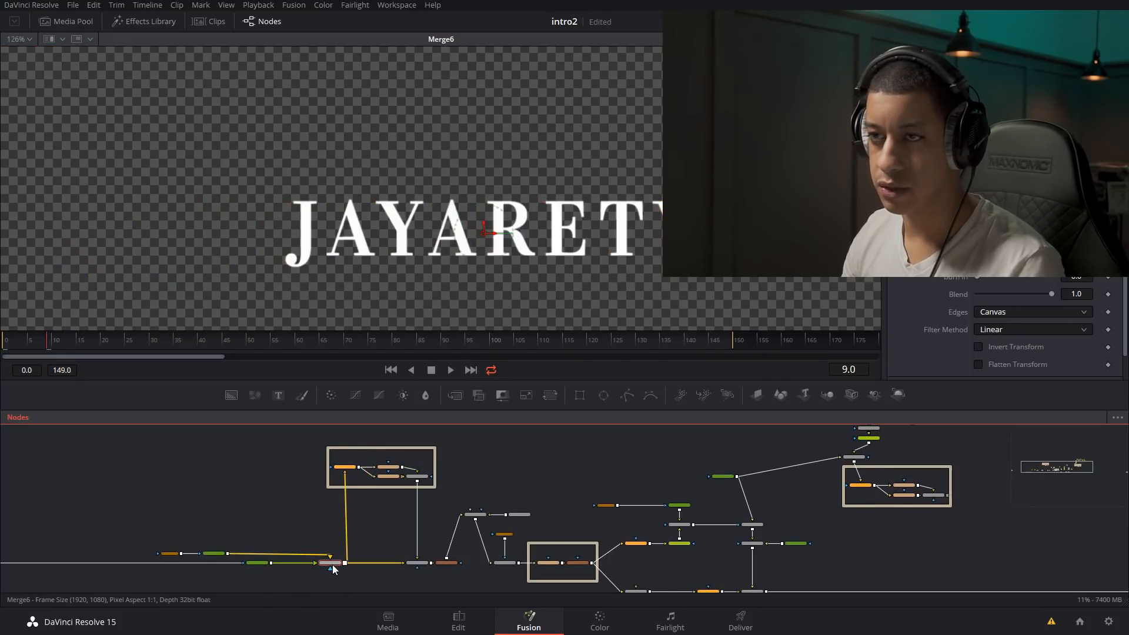
click(413, 476)
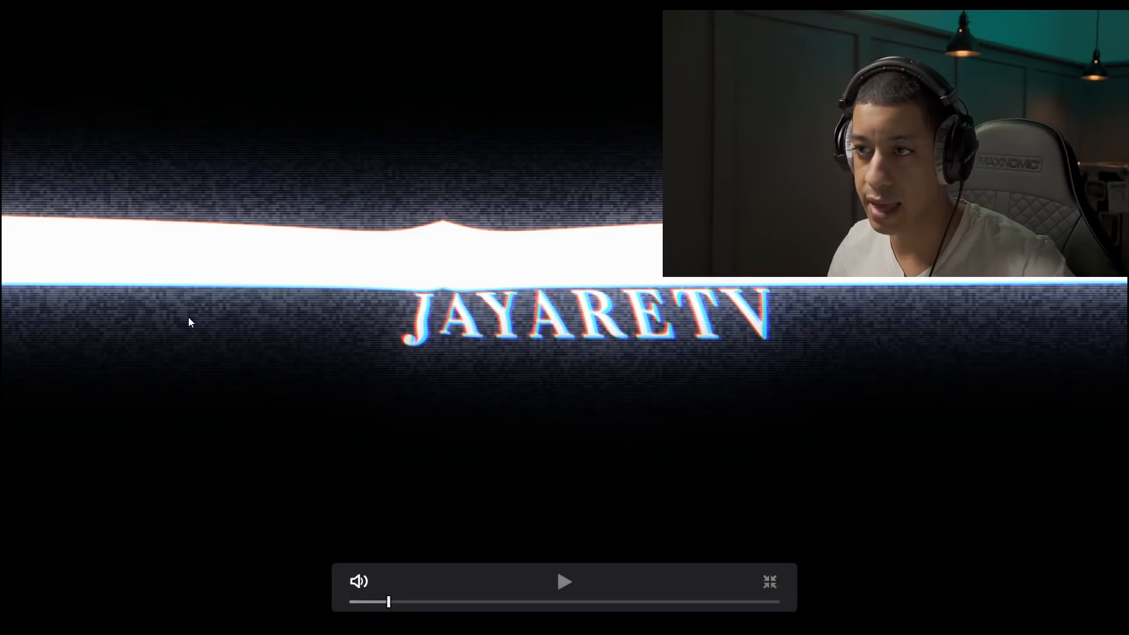
Step: Leave full-screen preview and return to the intro's Fusion node tree
click(767, 582)
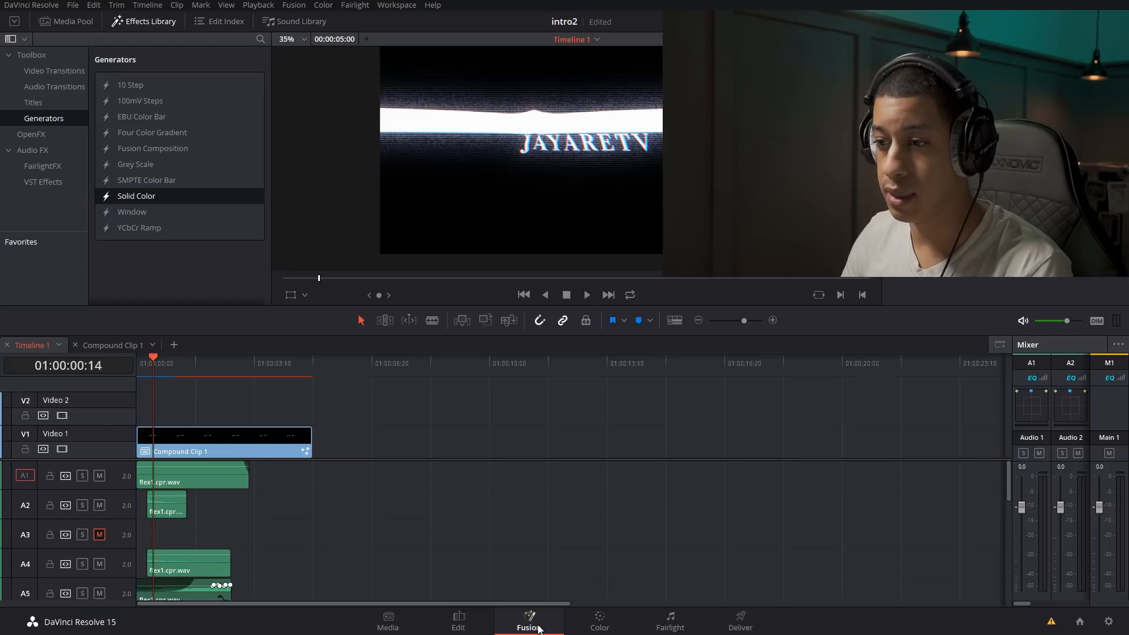
click(529, 620)
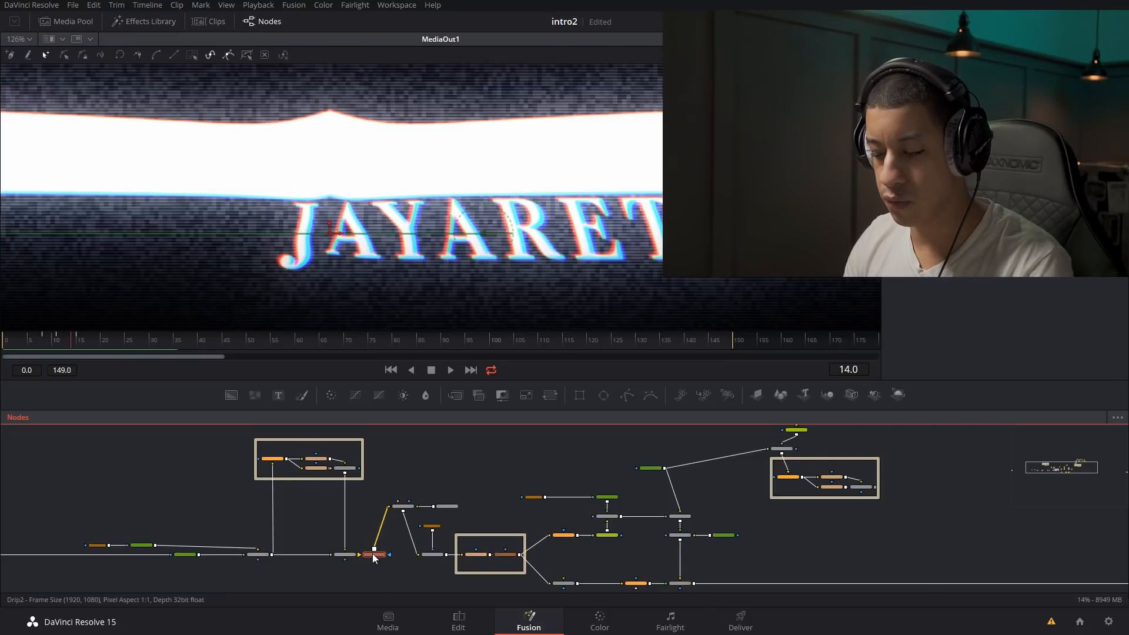
Step: Select Drip2 and view Blur1's soft white band with Blur Size 78.7
click(369, 554)
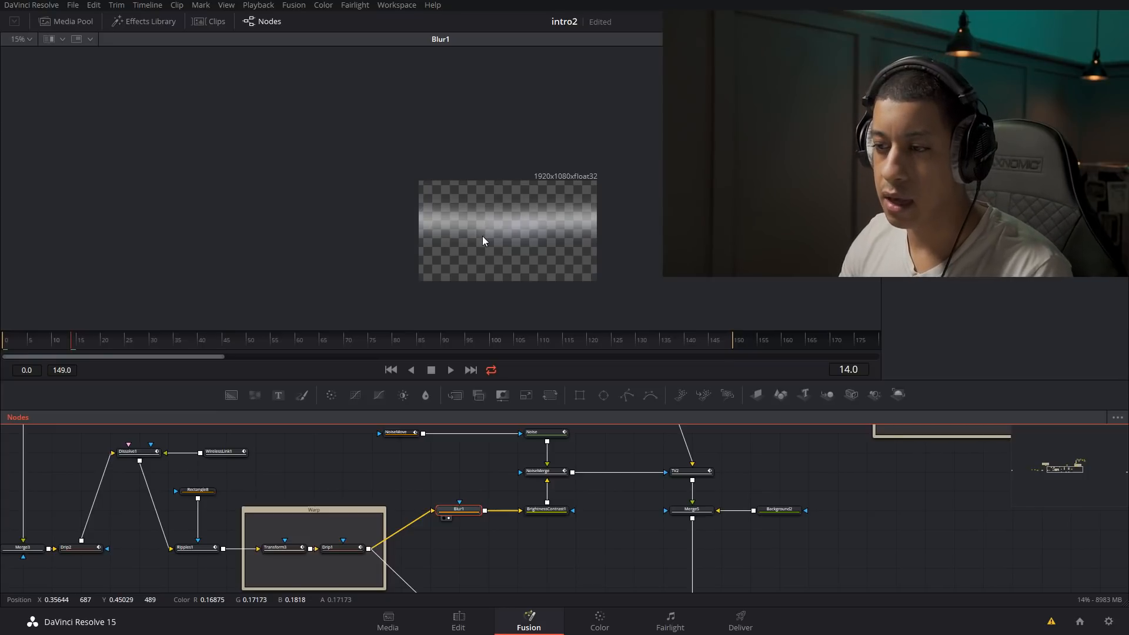
mouse_move(332, 604)
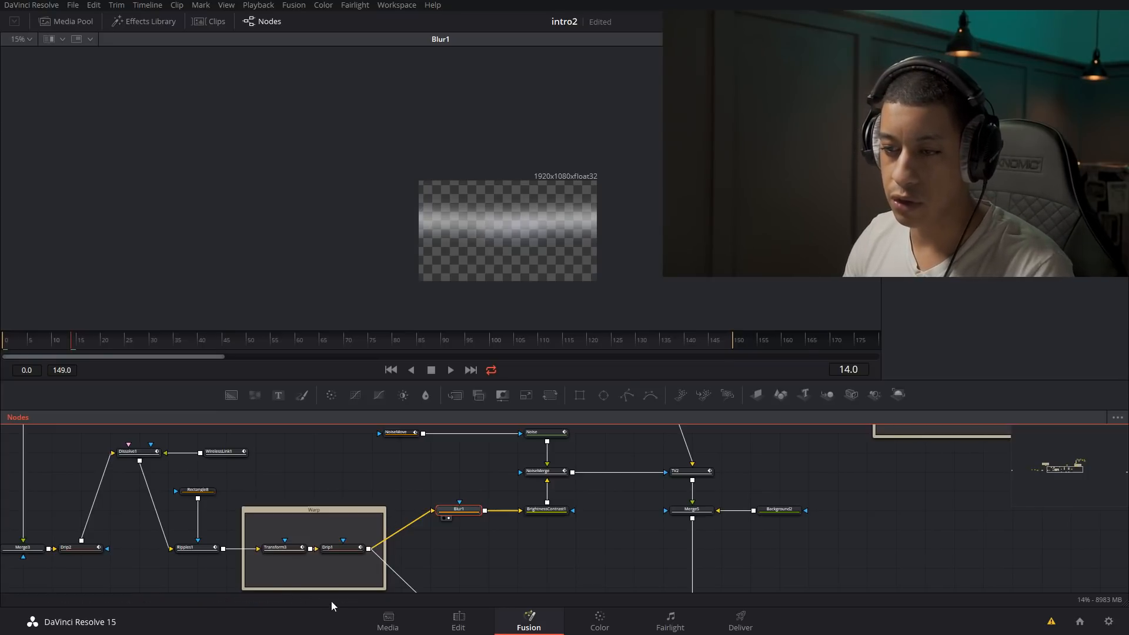
mouse_move(510, 245)
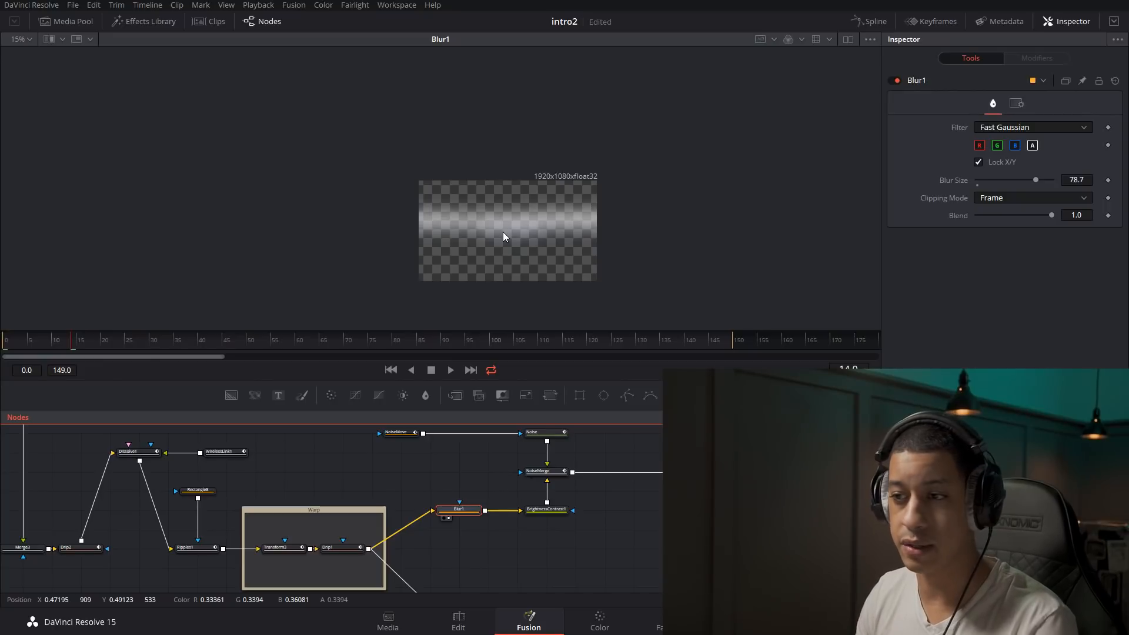
Step: Select BrightnessContrast1 (Gain 1460) and view its solid-white band in the viewer
click(546, 509)
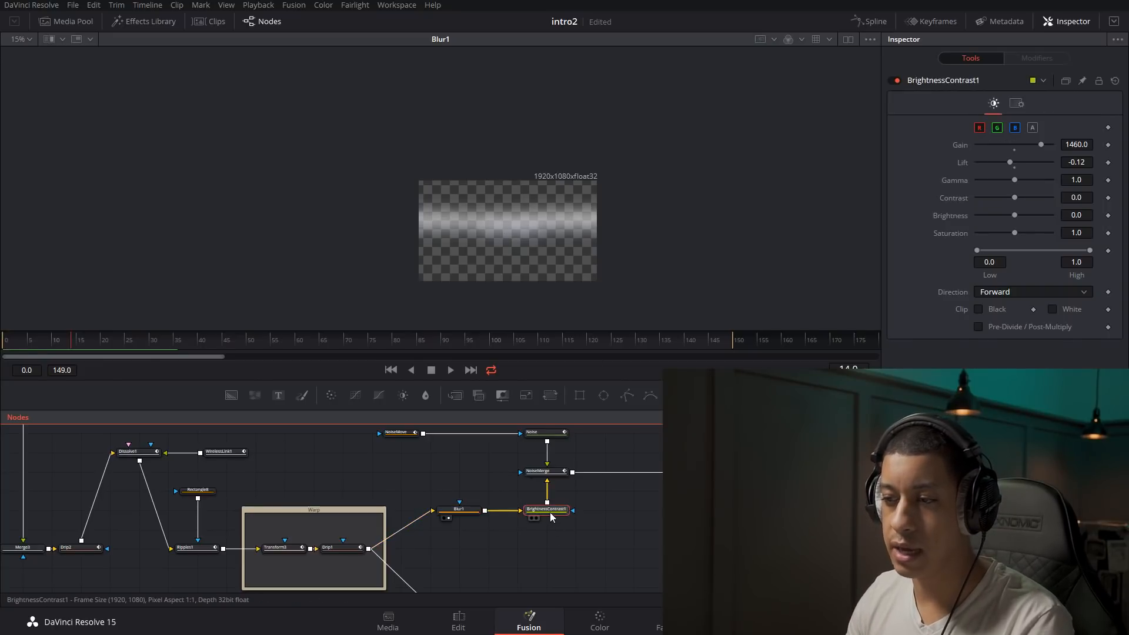
click(539, 520)
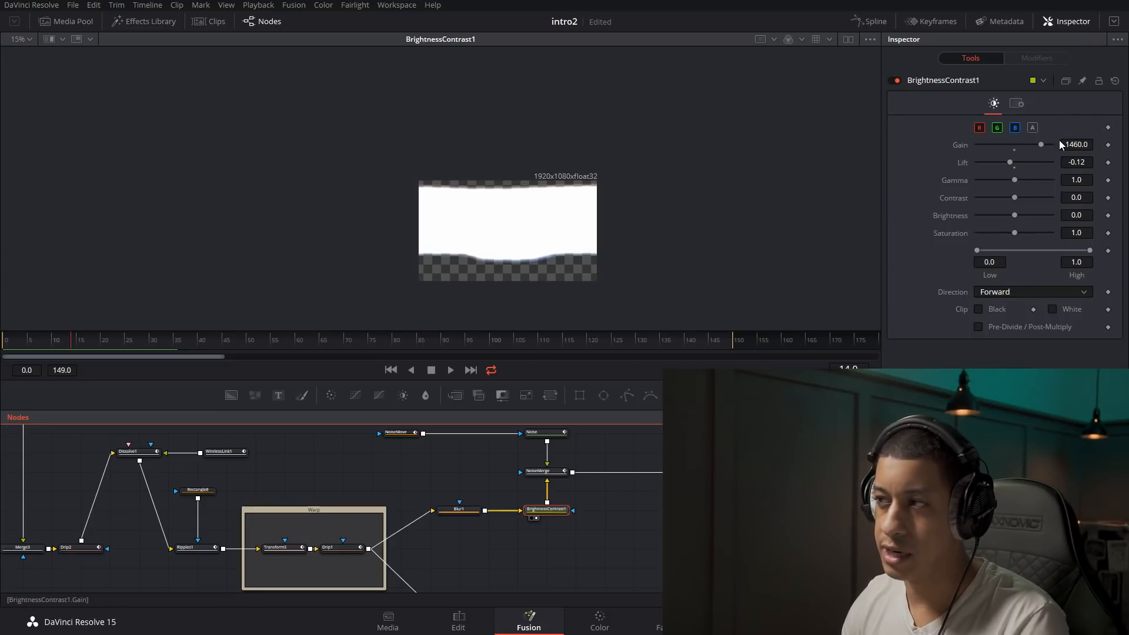
mouse_move(1046, 151)
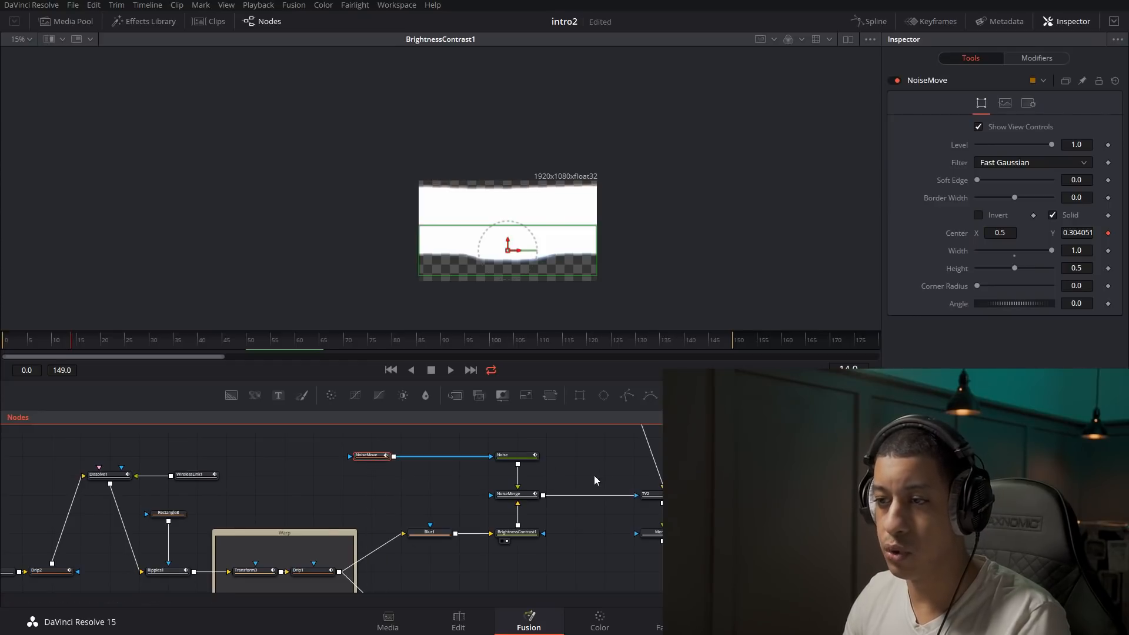
Step: Preview the TV2 Scan Lines 3 noise layer, then return to the Edit timeline
click(647, 494)
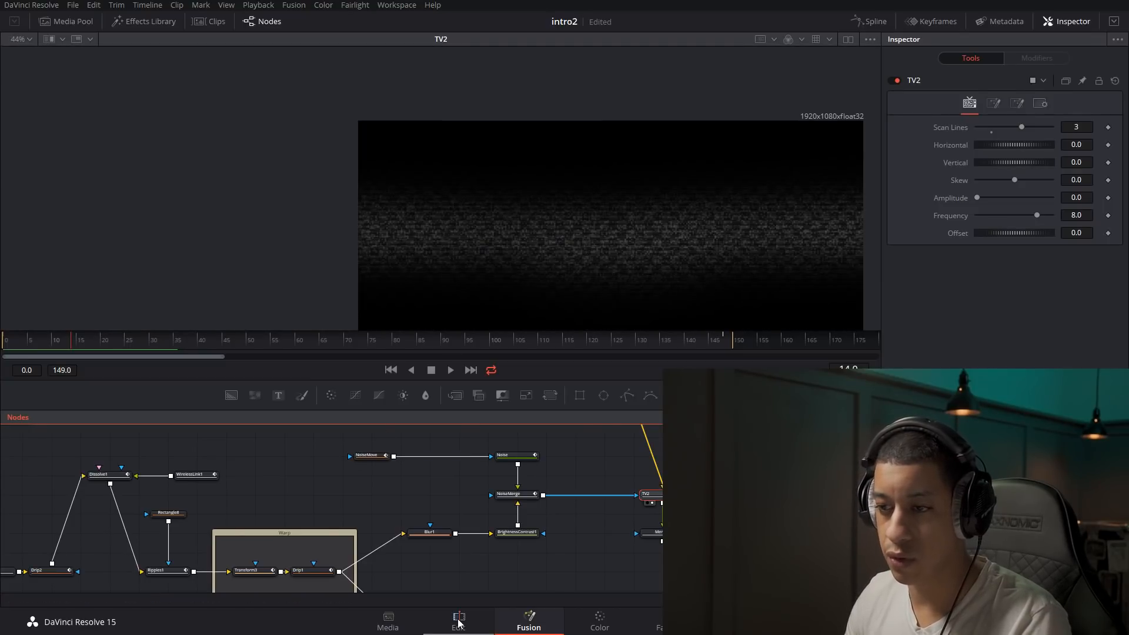
click(458, 619)
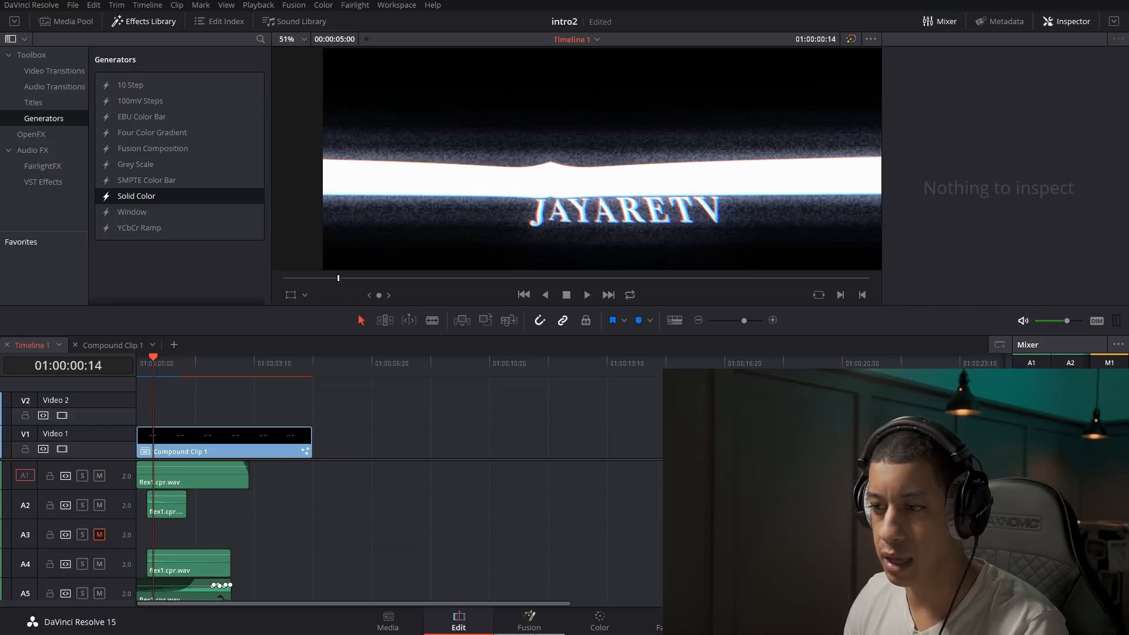
mouse_move(555, 558)
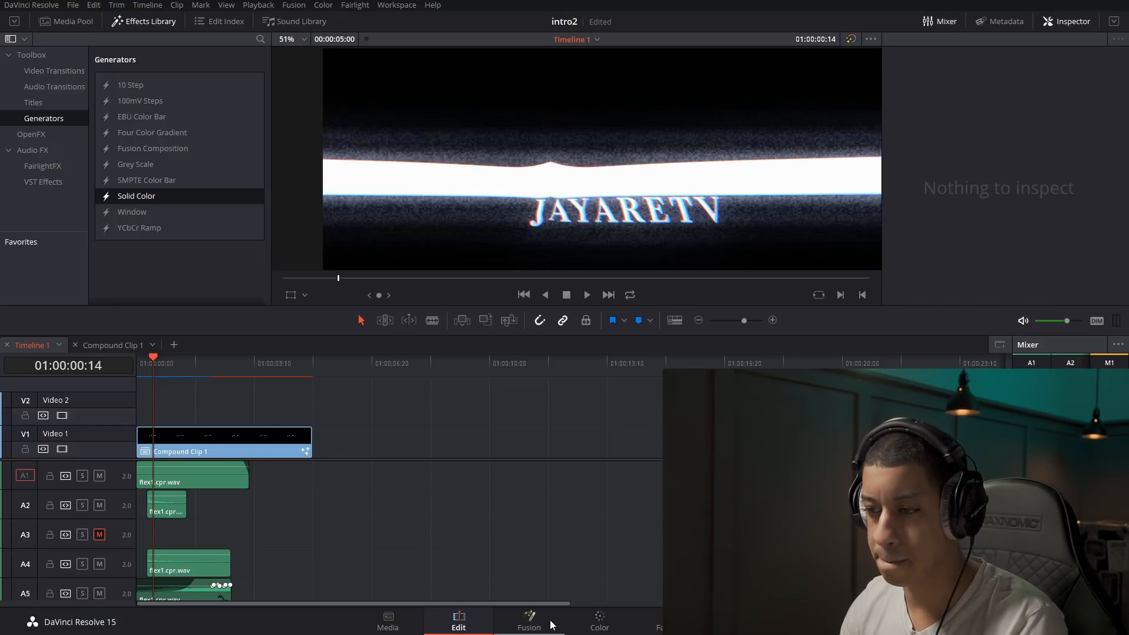
Step: Switch to the Fusion page showing Merge5's scan-line output
click(529, 621)
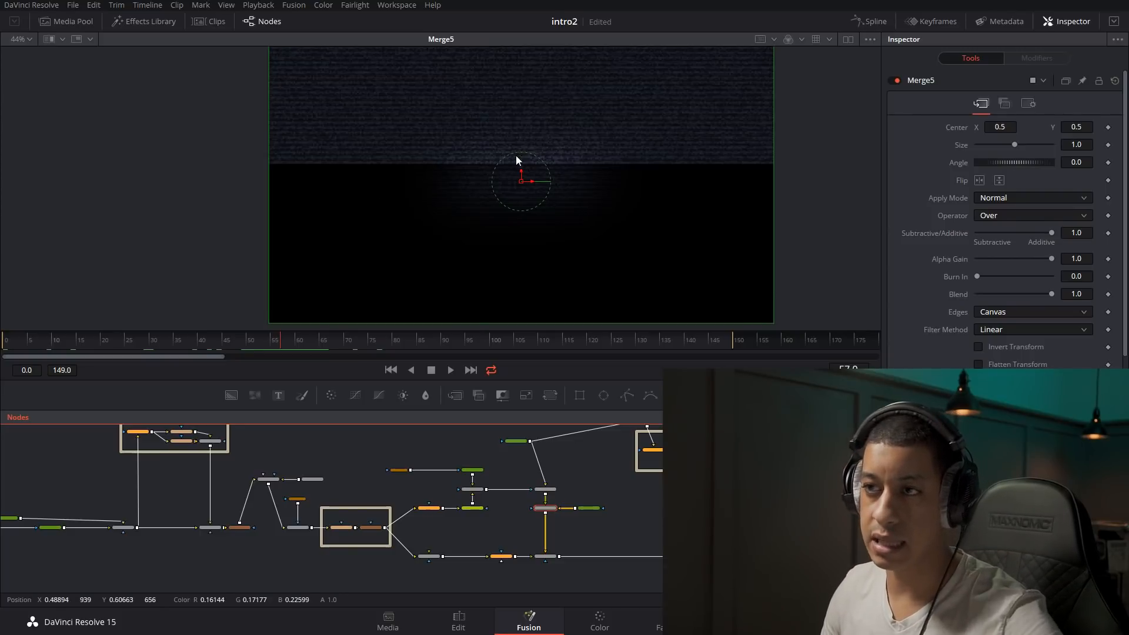
mouse_move(462, 143)
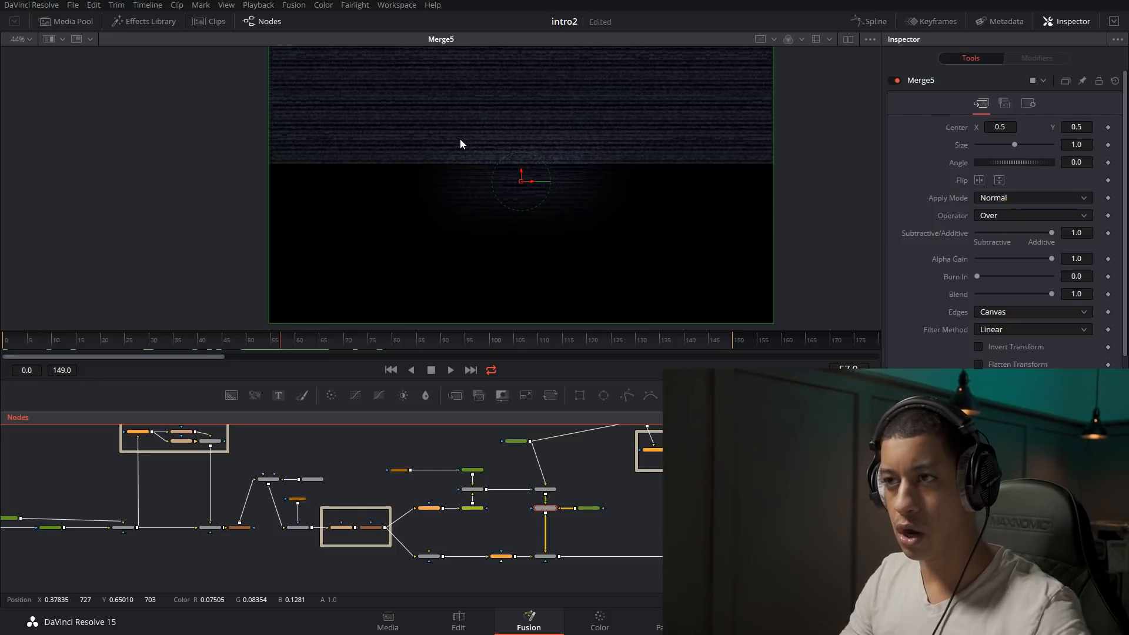
mouse_move(416, 123)
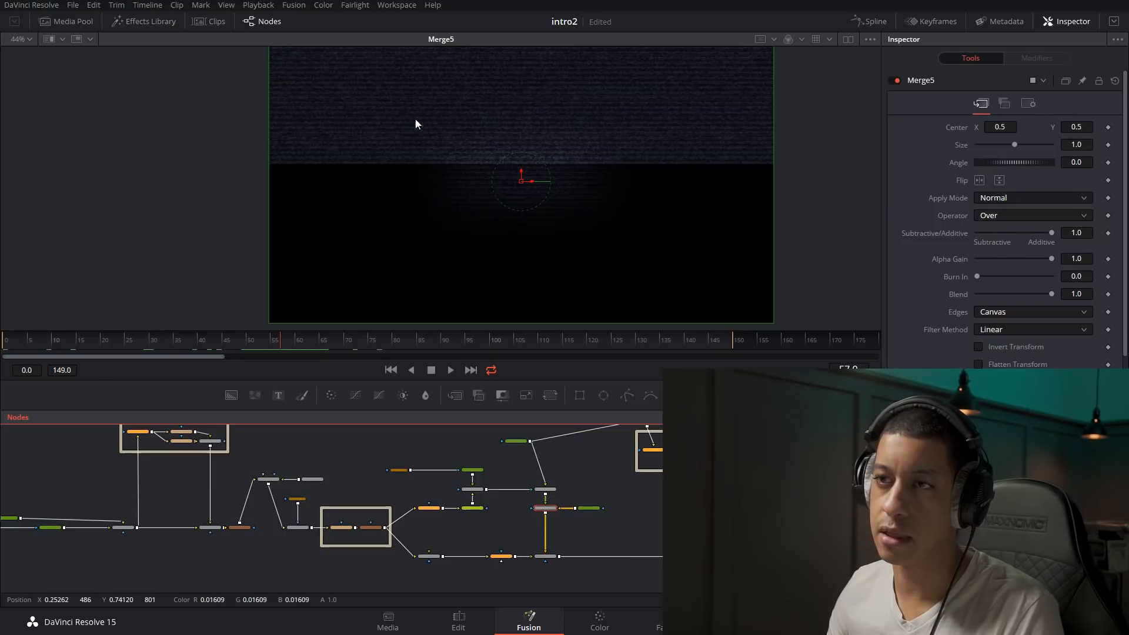